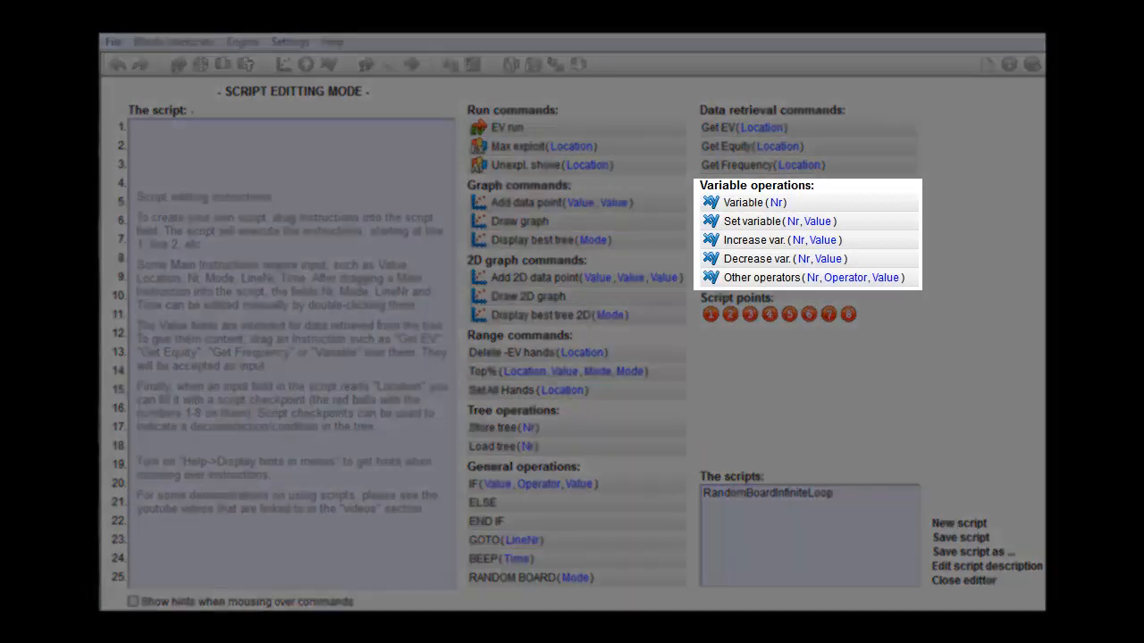
mouse_move(778, 221)
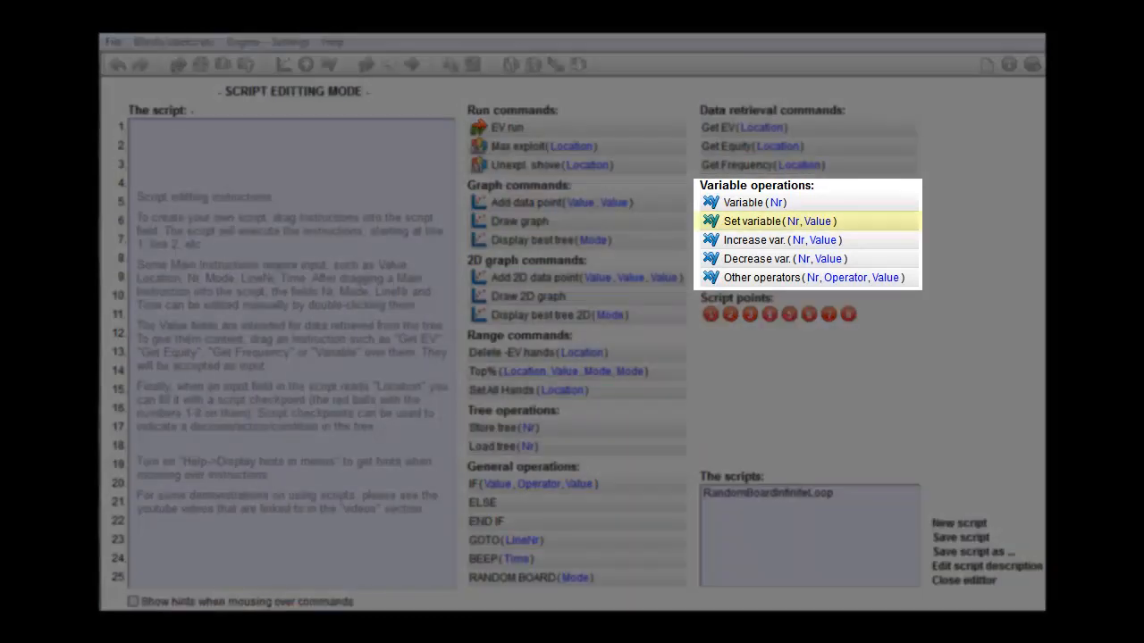
mouse_move(782, 239)
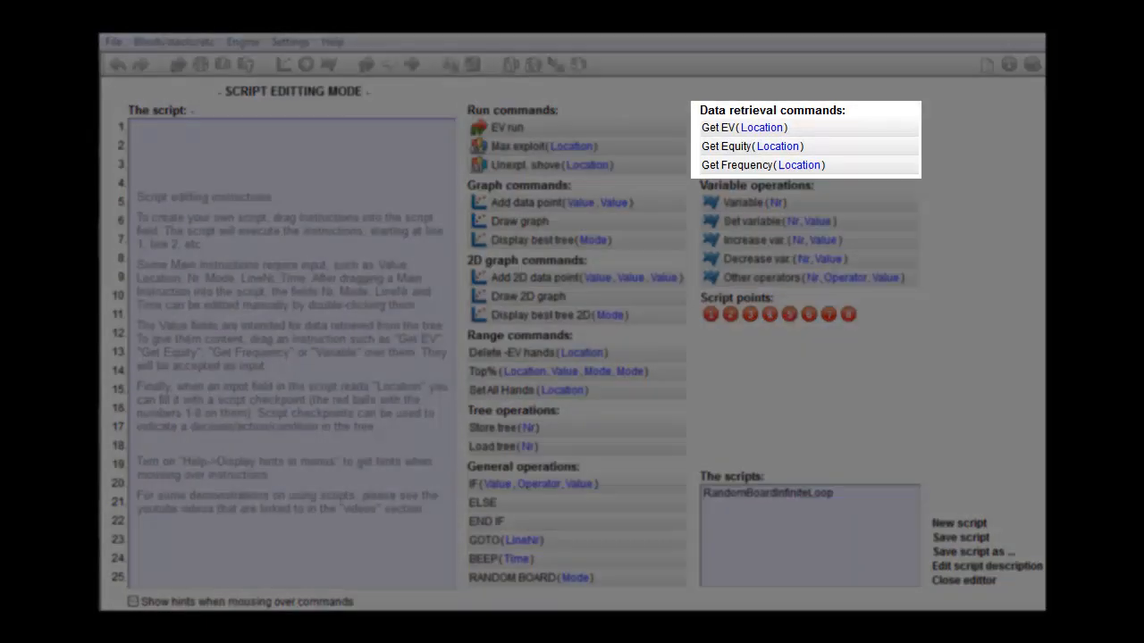
mouse_move(755, 127)
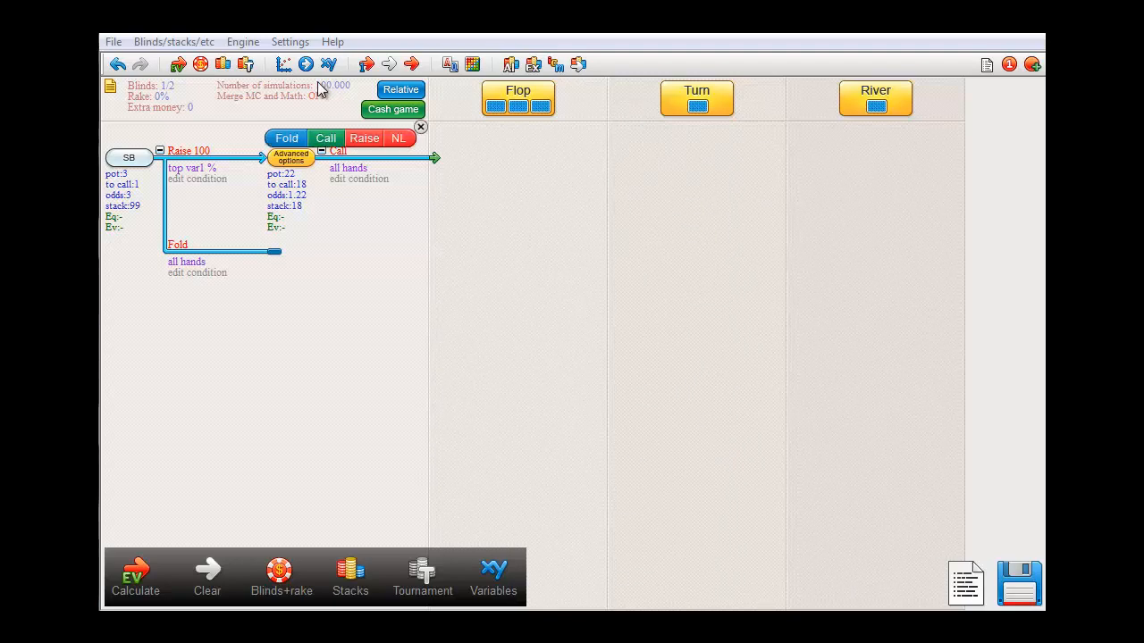
Mark the SB decision as script point and graph EV as variable 1 varies 0–100, step 5
click(306, 64)
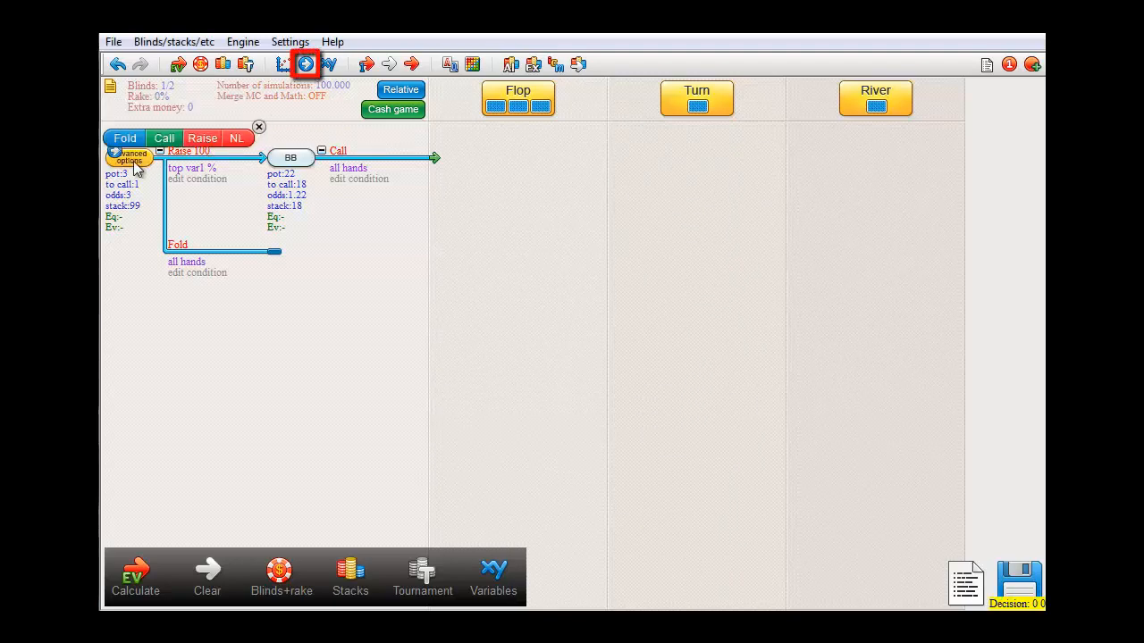
click(283, 63)
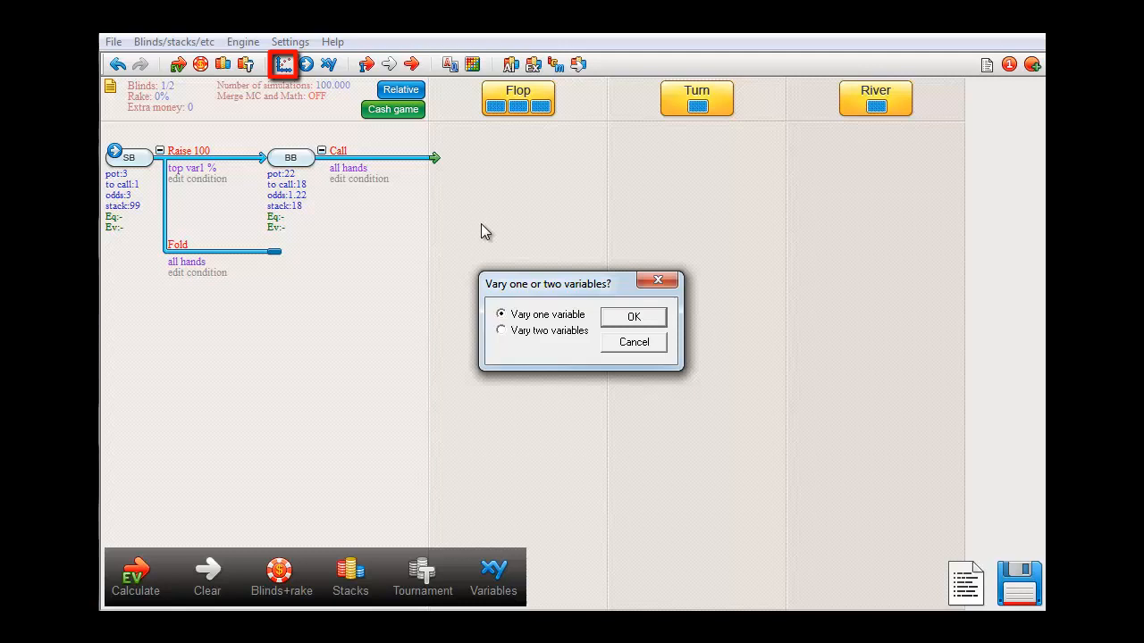
click(633, 316)
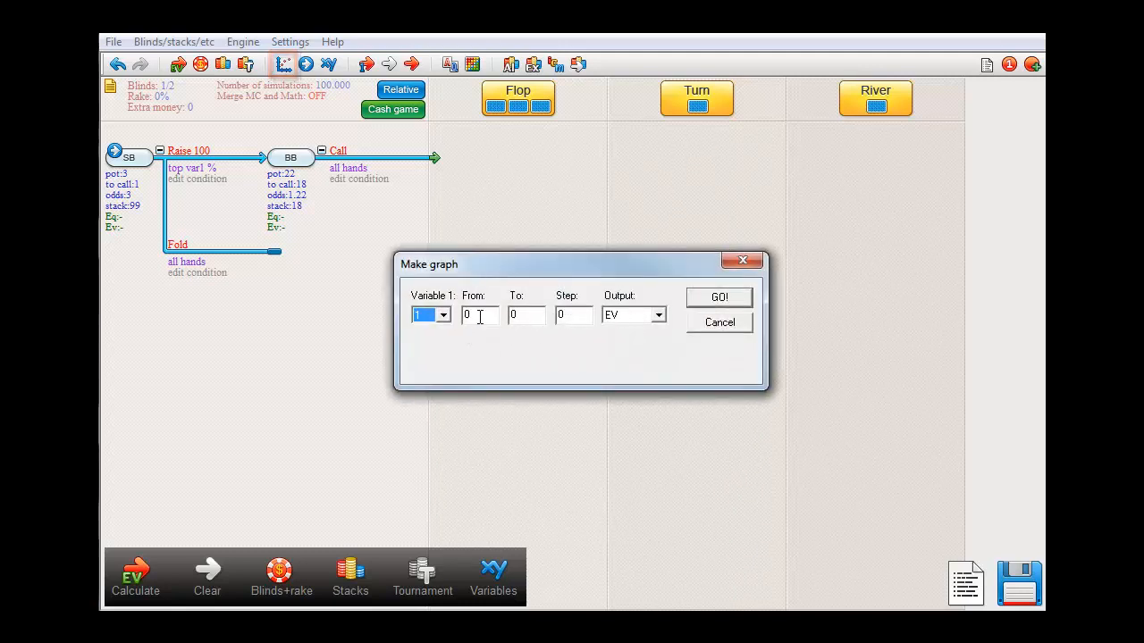
text(1)
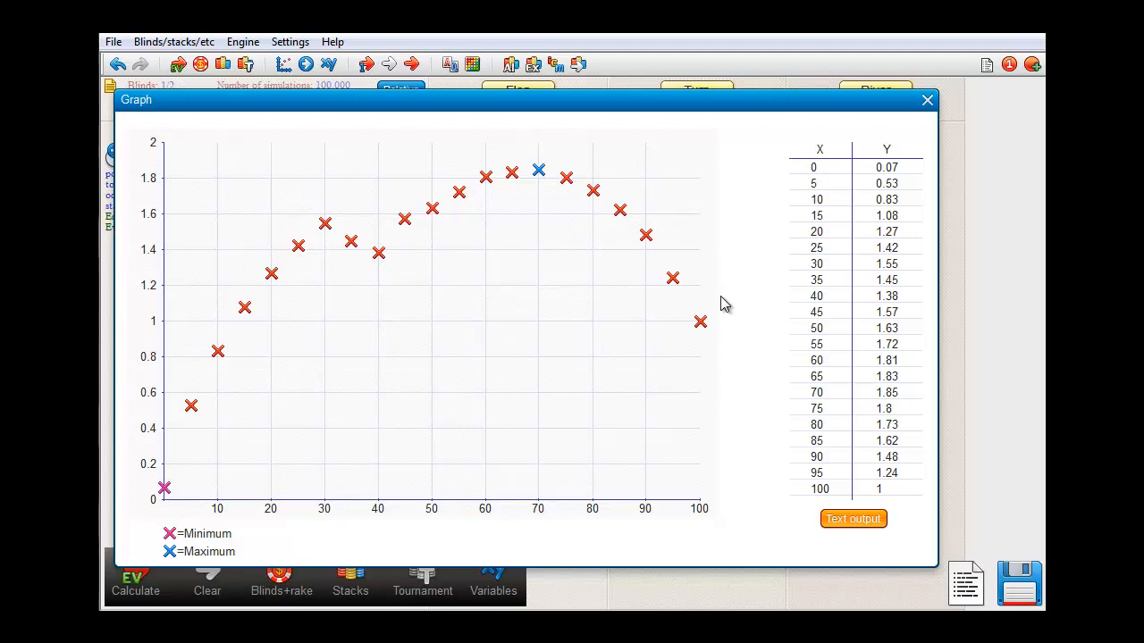
Close the Graph window with its X button to return to the tree view
click(927, 99)
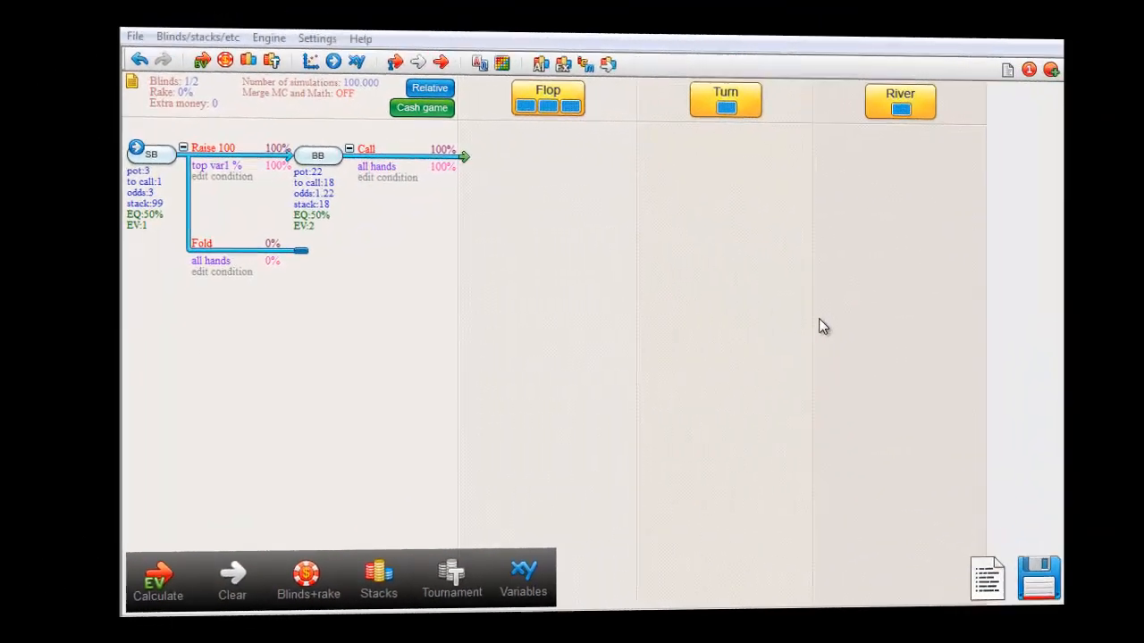
In the script editor, fill lines 1–2 with Set variable 0 and Increase var. 5
click(985, 63)
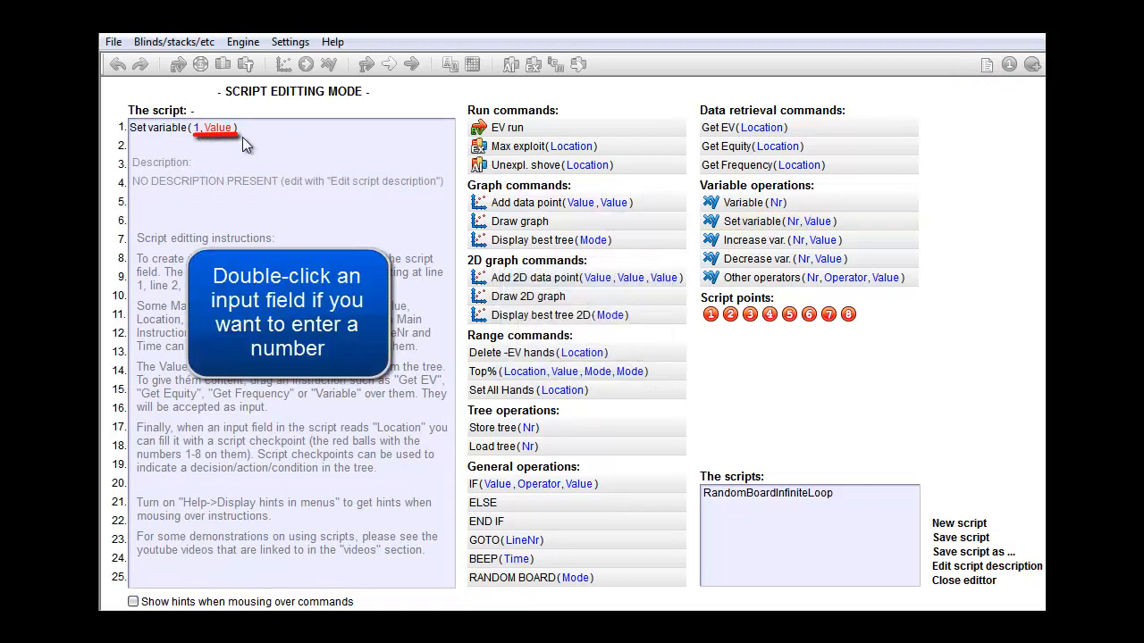
double_click(217, 127)
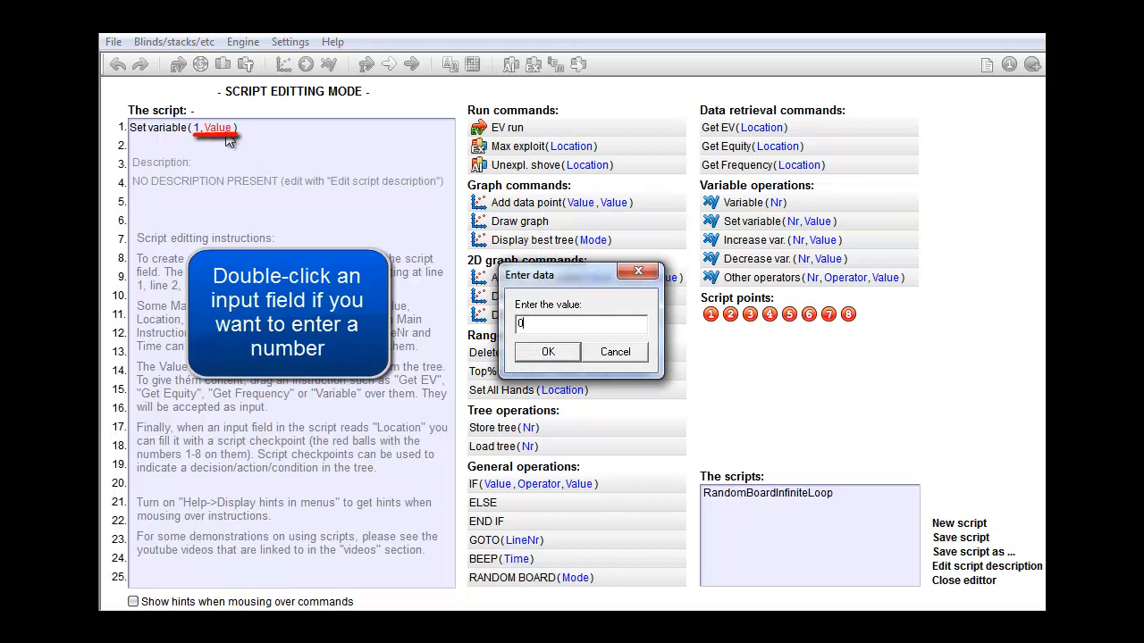
click(547, 351)
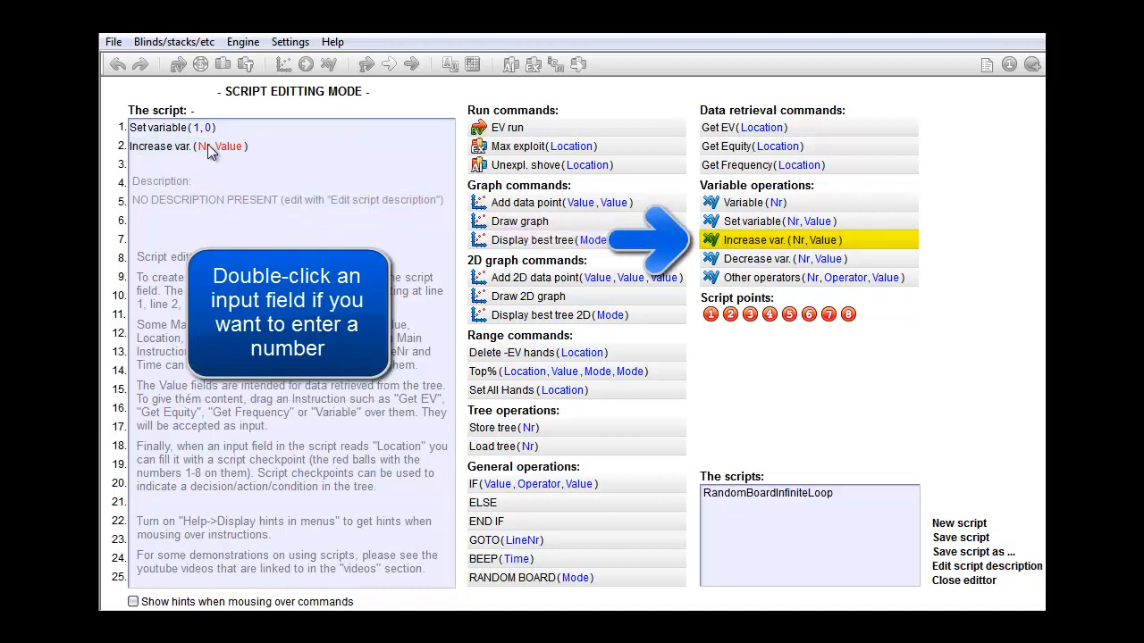
double_click(202, 146)
text(5)
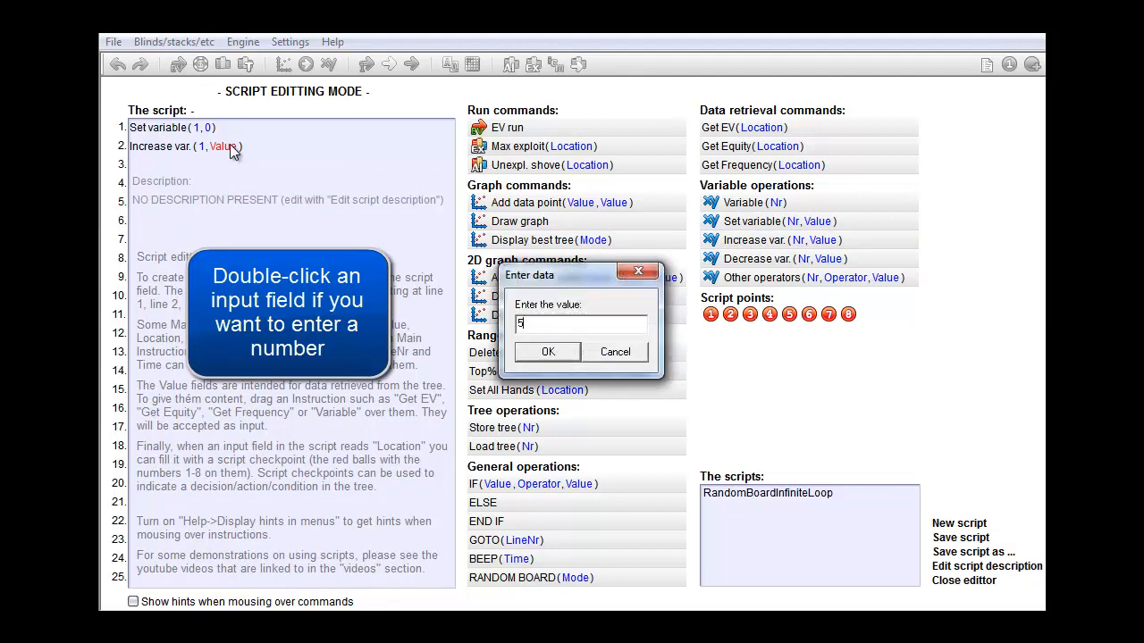
click(546, 351)
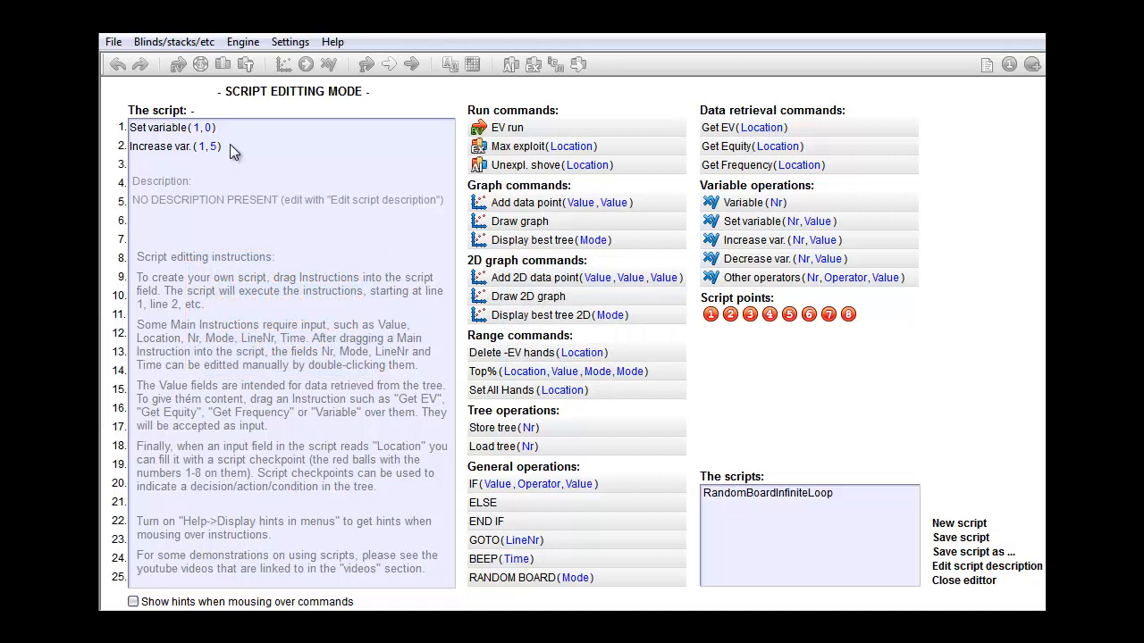
mouse_move(470, 483)
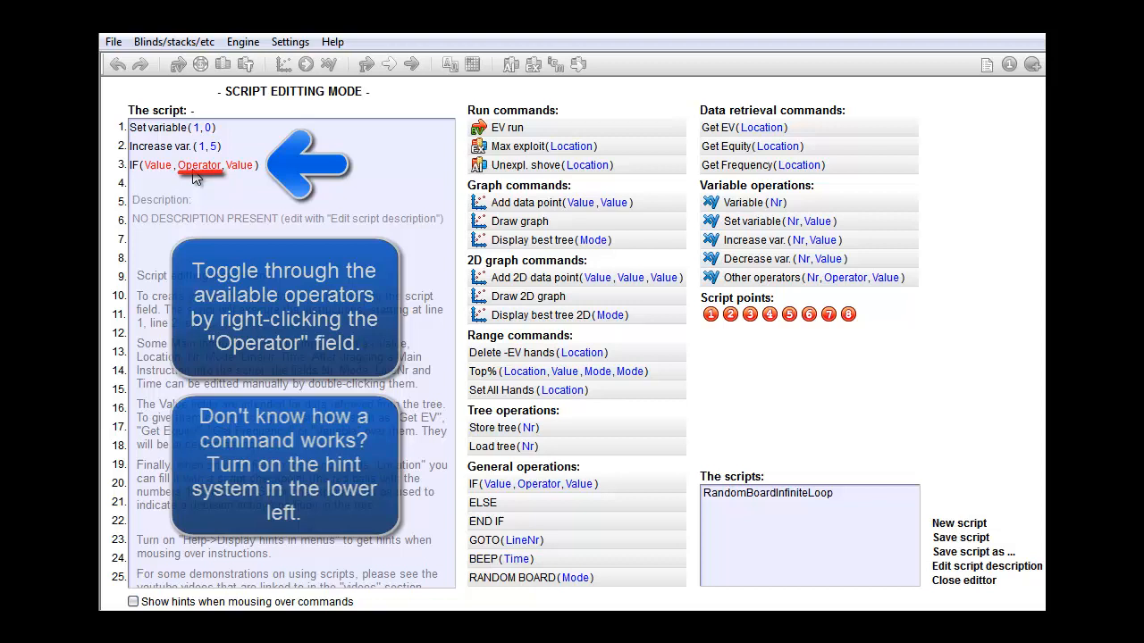
Set line 3's IF operator to <= and compare variable 1 against 100
right_click(199, 166)
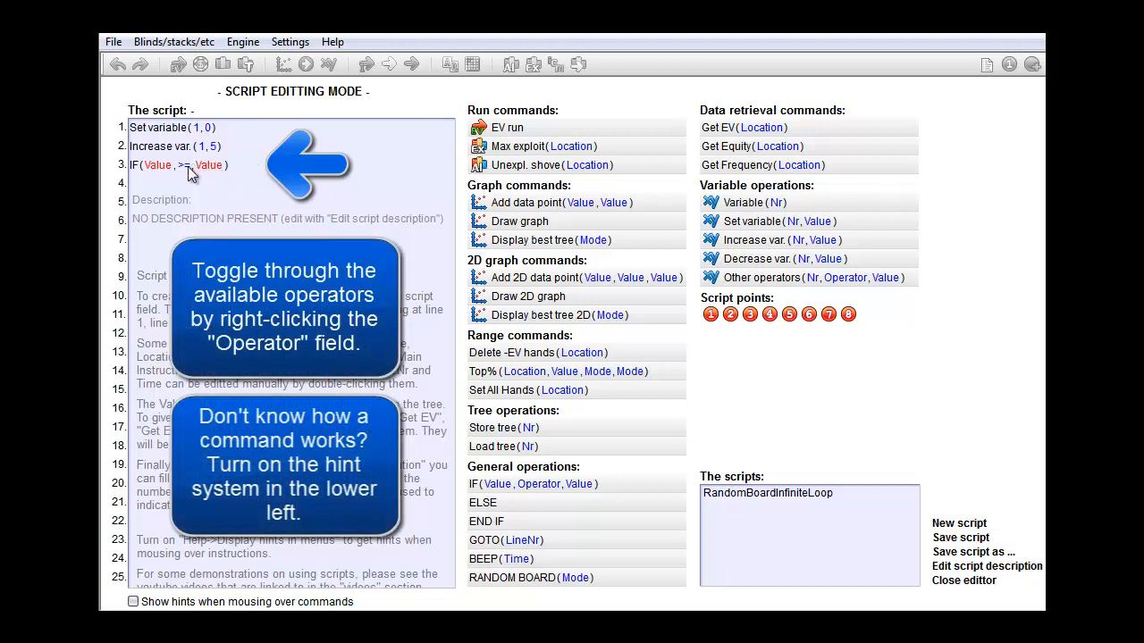
right_click(182, 166)
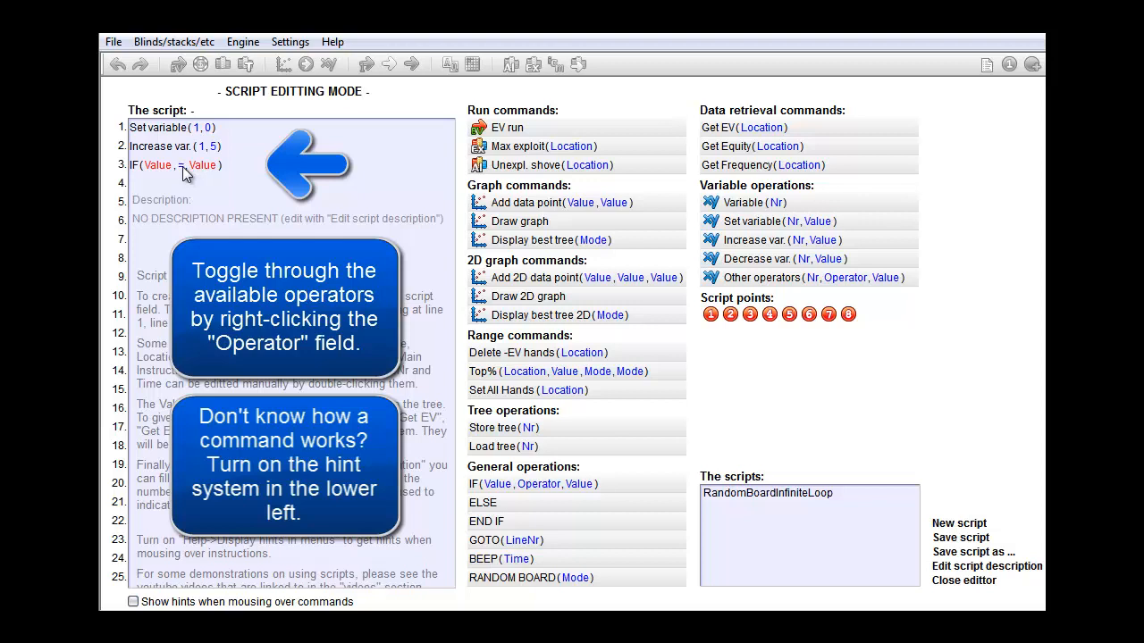
right_click(183, 166)
text(1)
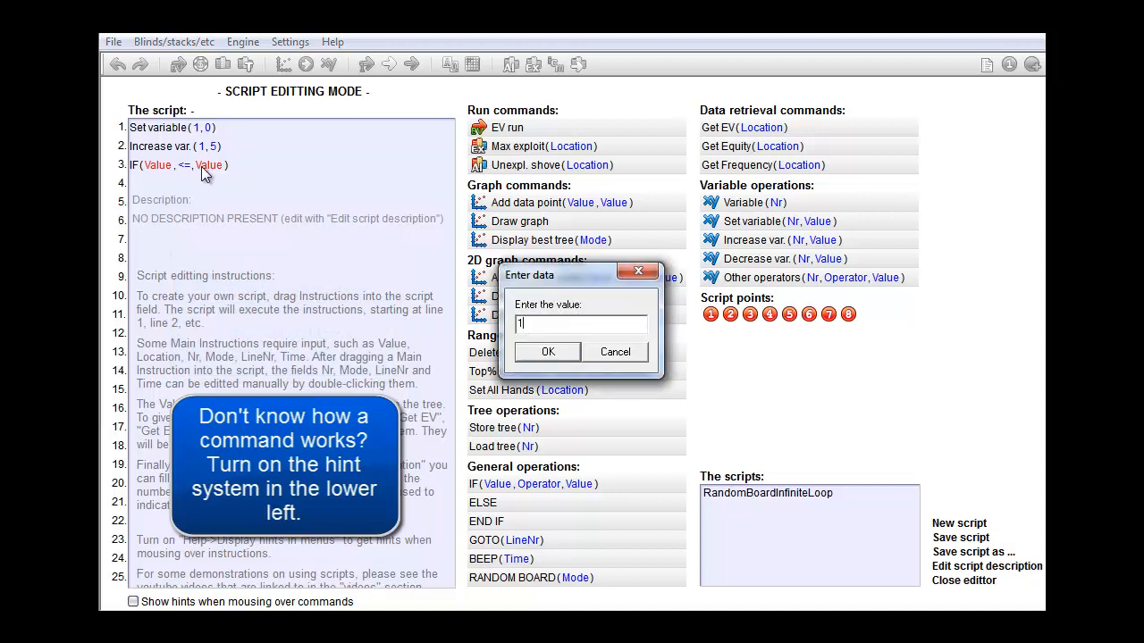
click(547, 351)
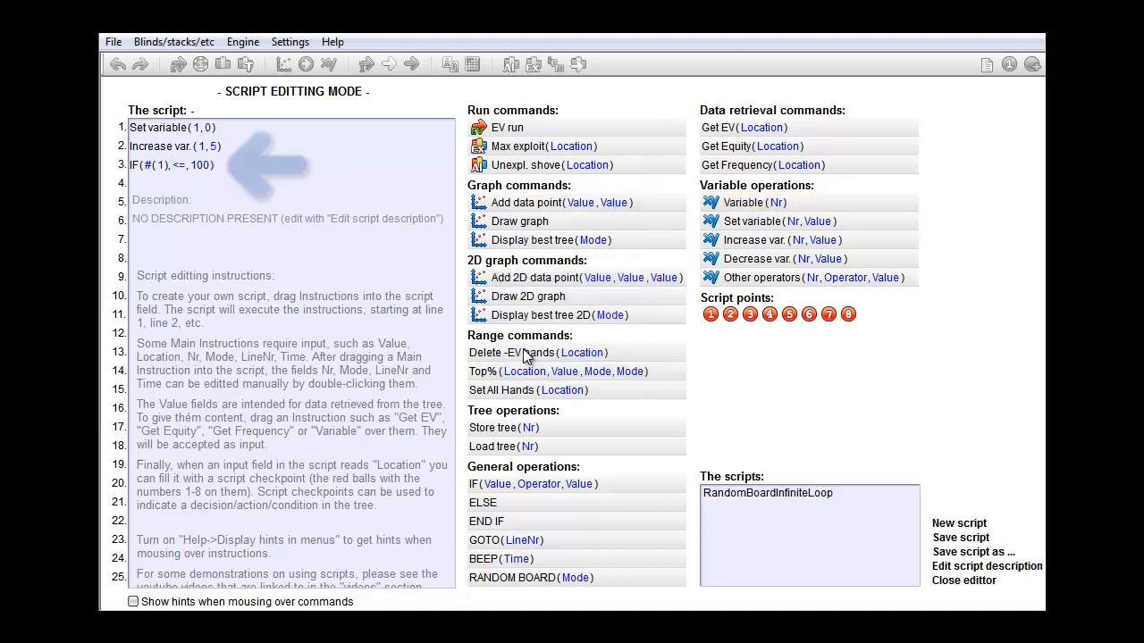
Add GOTO(2) under the IF and a 300 ms BEEP below it
click(170, 165)
text(2)
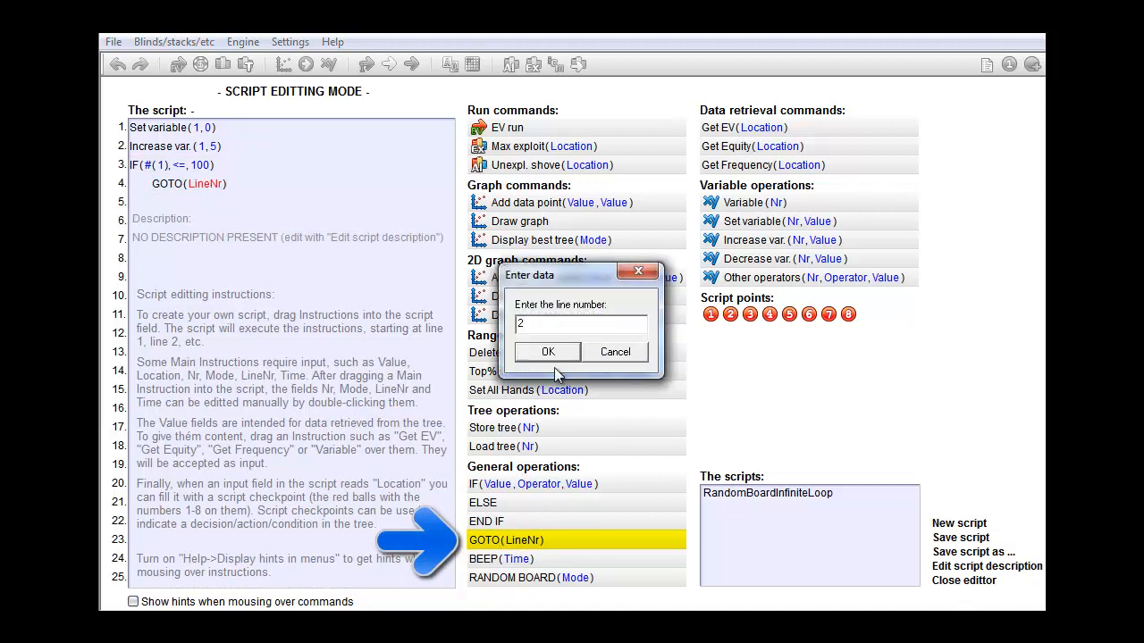
click(547, 351)
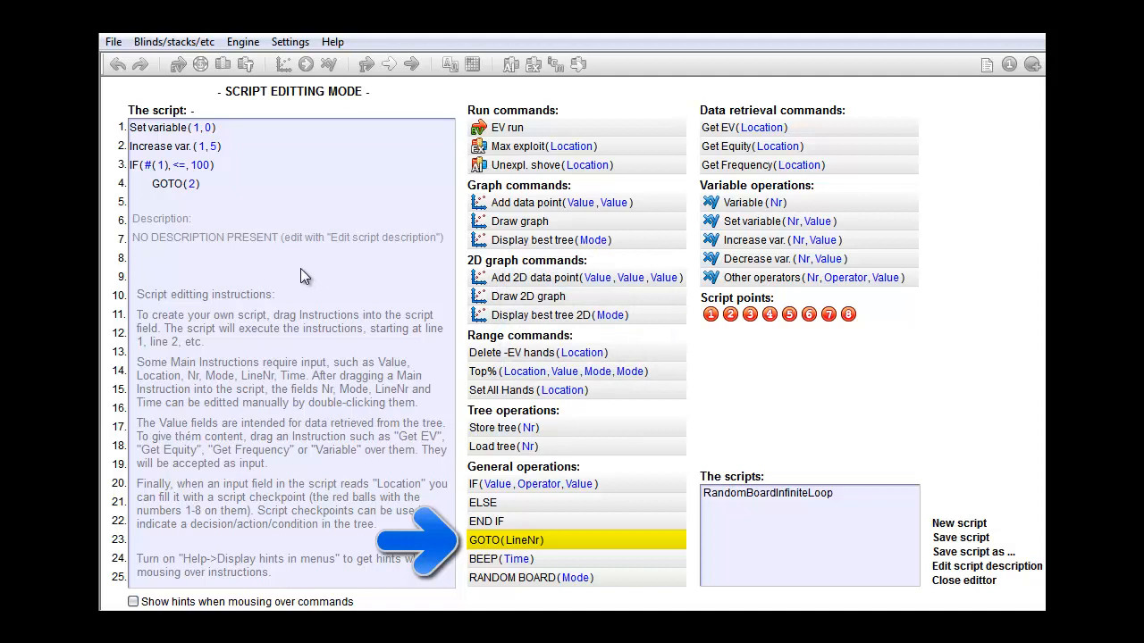
mouse_move(500, 558)
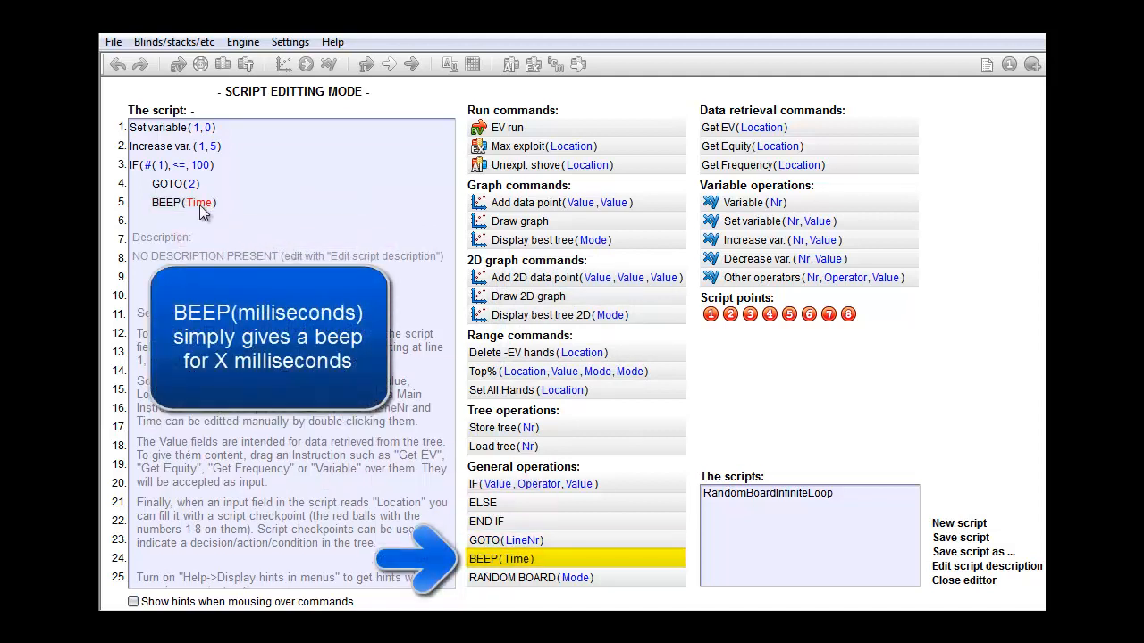
double_click(198, 202)
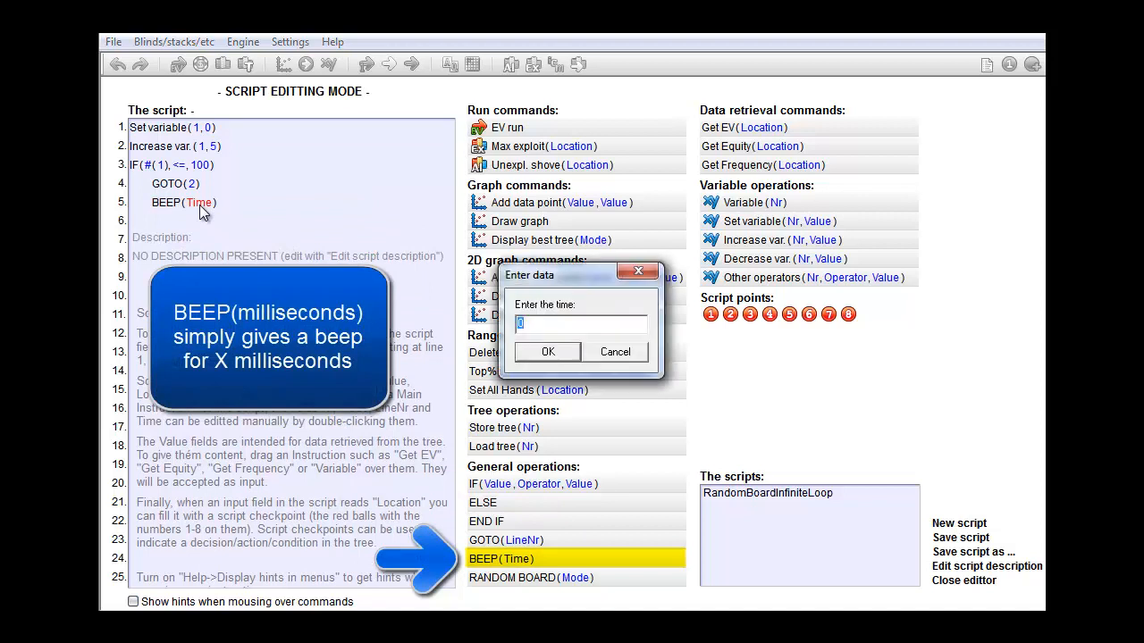
text(300)
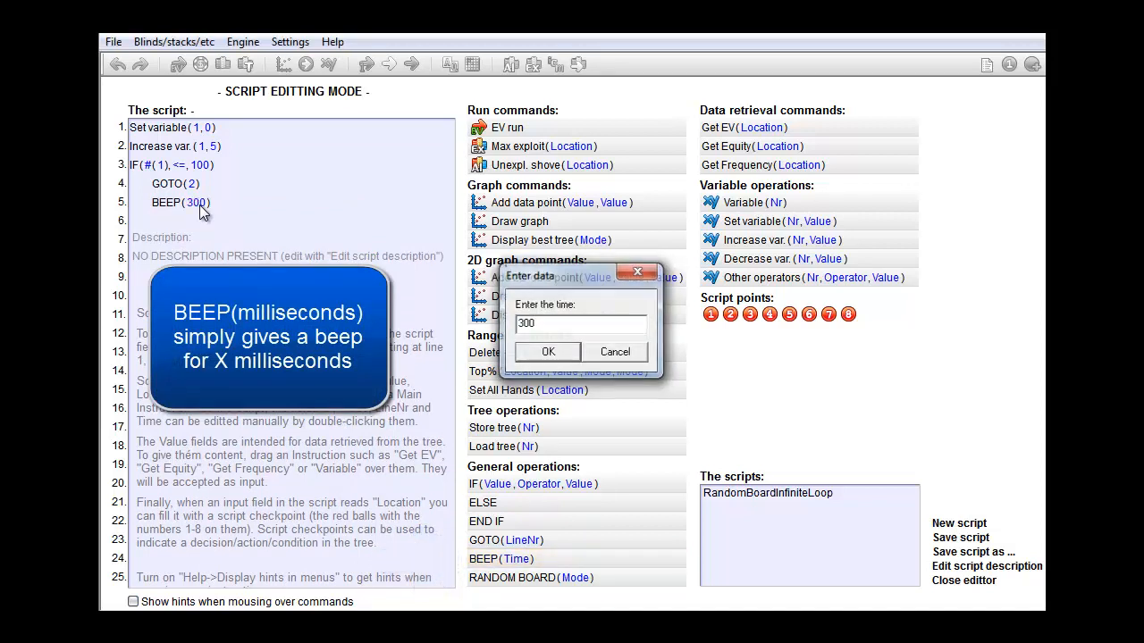
click(547, 351)
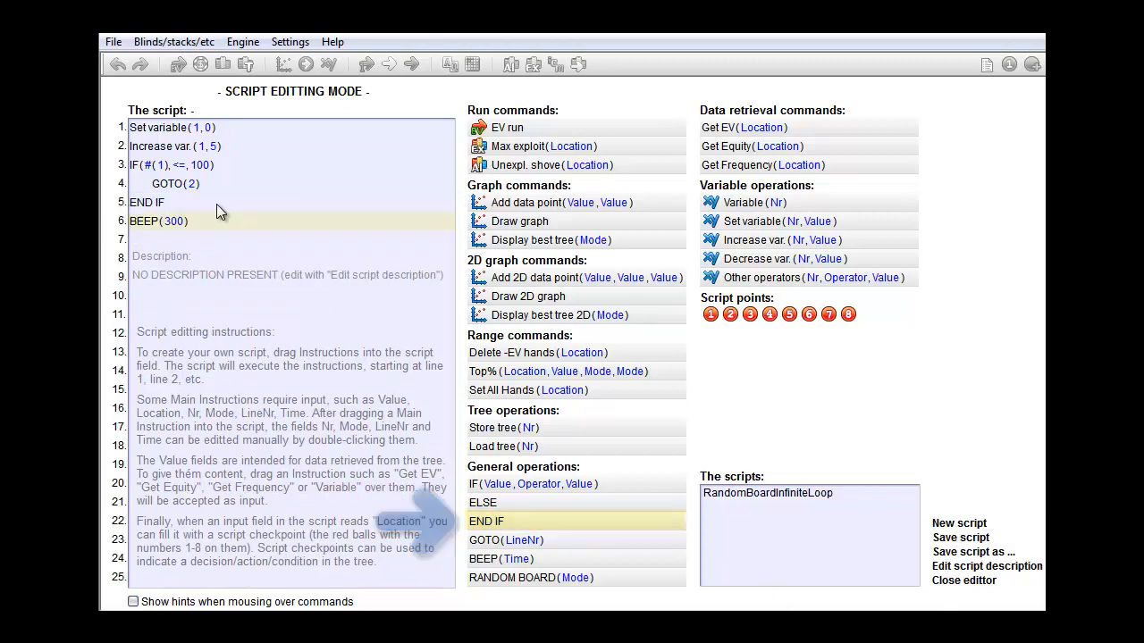
Place END IF on line 5, between GOTO(2) and BEEP(300)
click(176, 220)
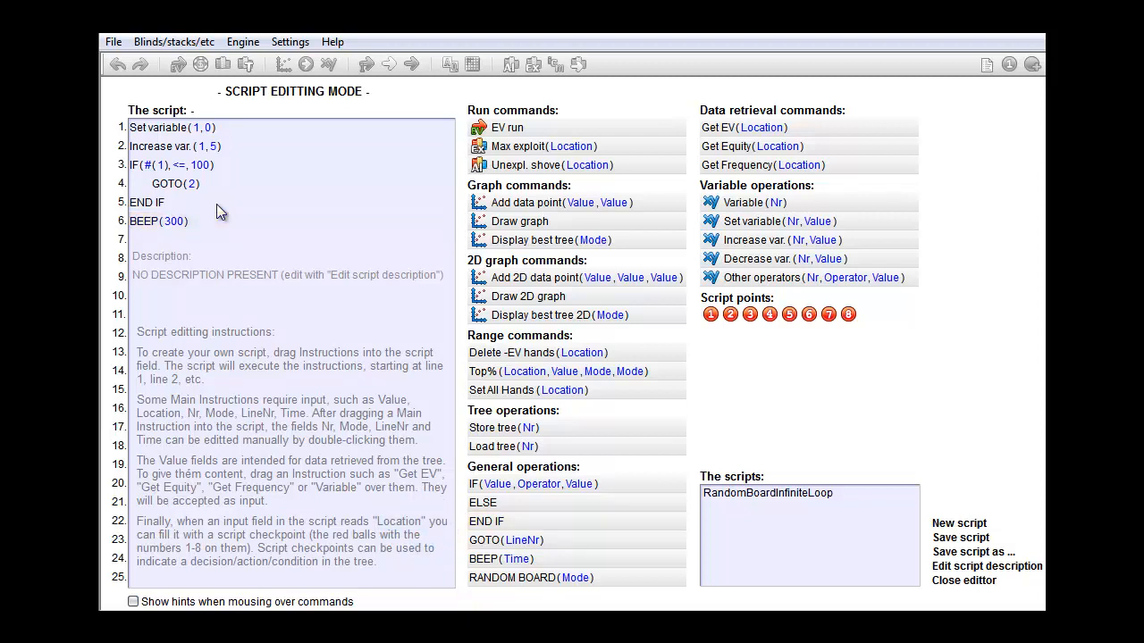
Insert ELSE on line 5 above BEEP(300), moving END IF to line 7, and close the editor
click(482, 501)
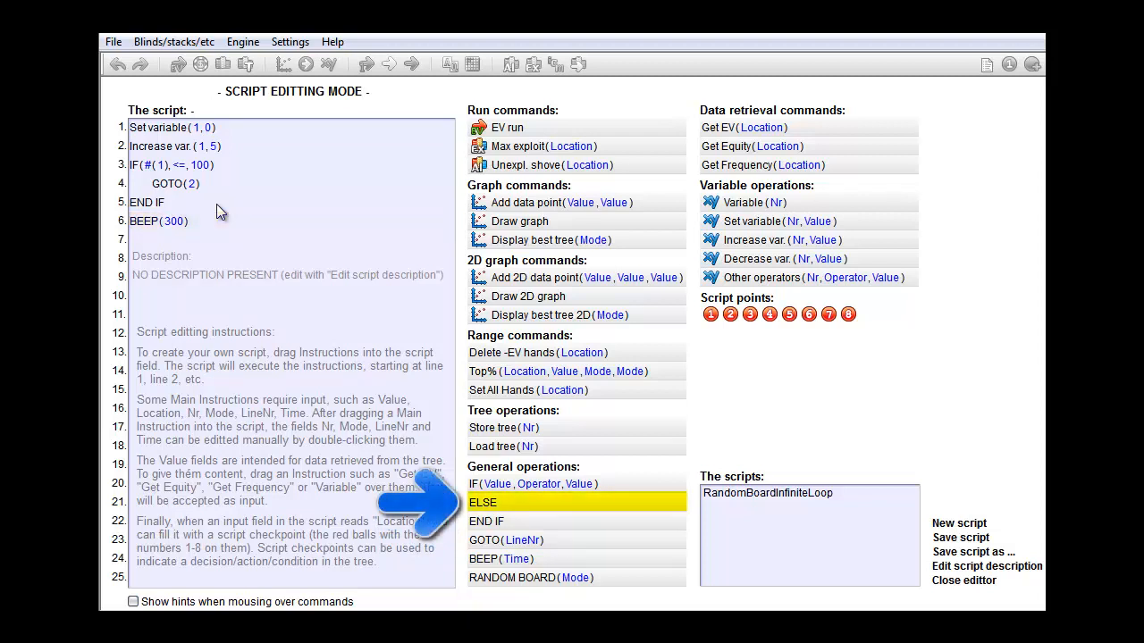
drag(483, 502, 238, 220)
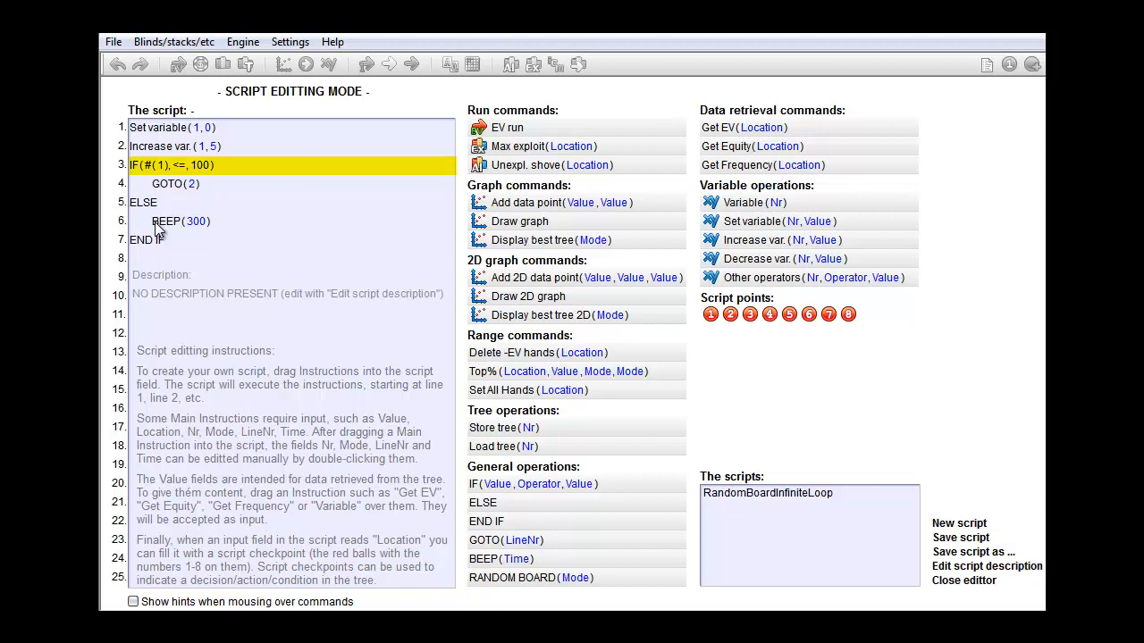
click(175, 183)
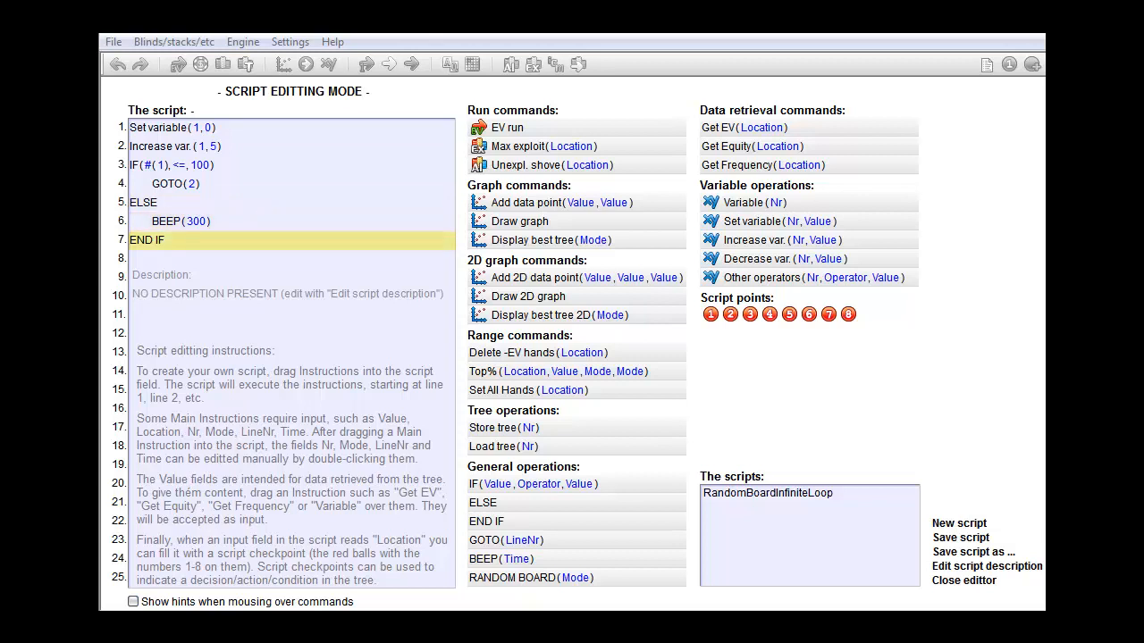
click(146, 239)
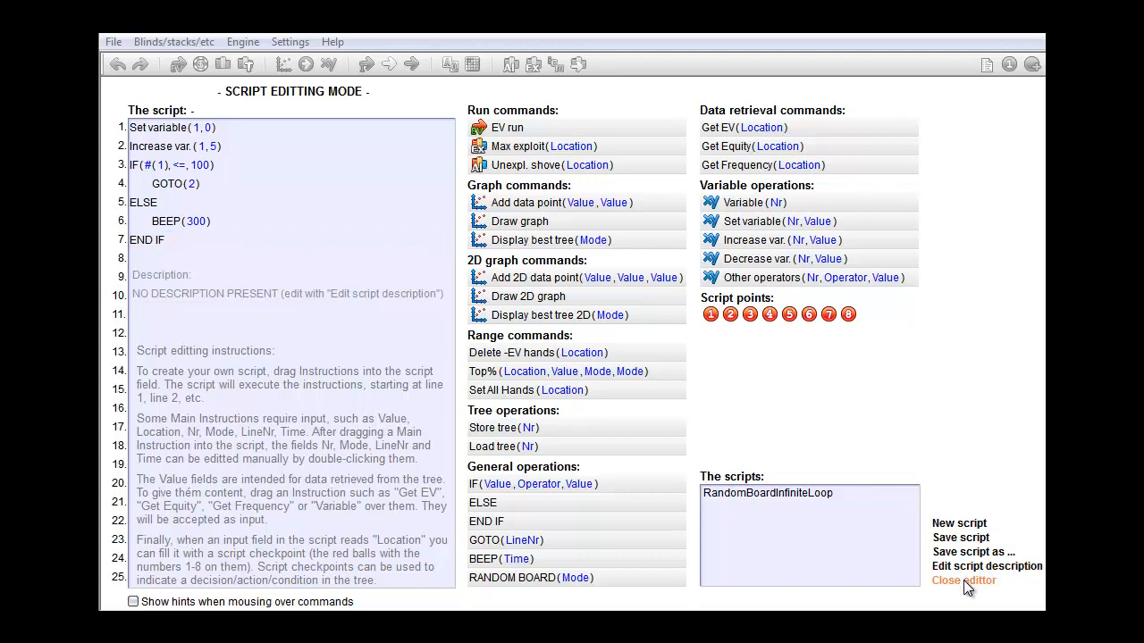
click(964, 581)
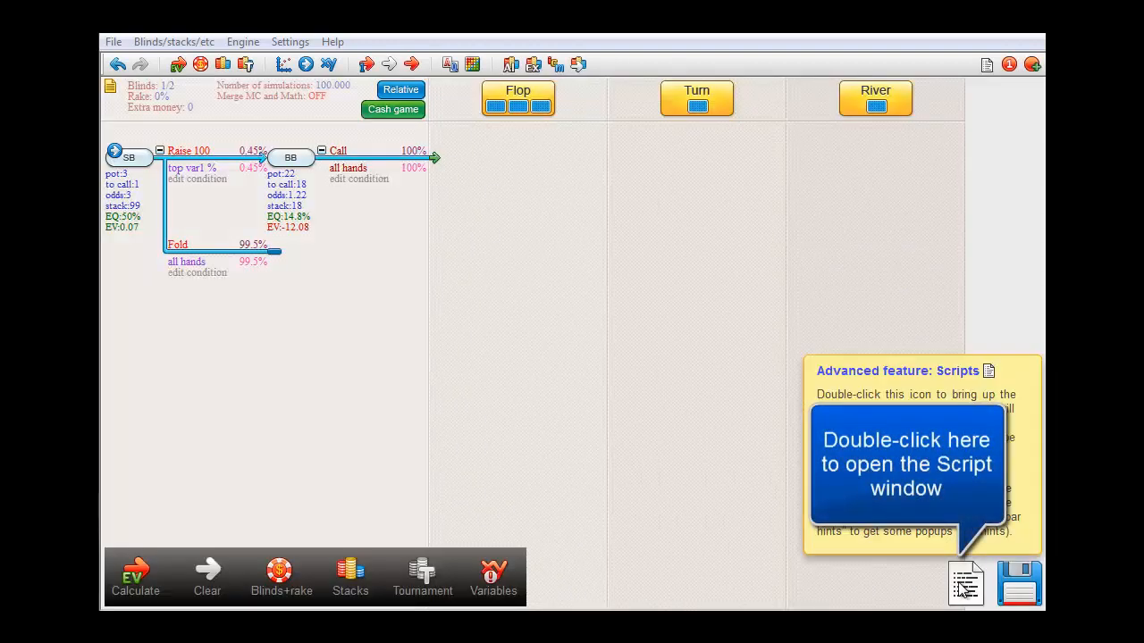
Load the current script from the Scripts icon, run it with Start!, then halt it
double_click(966, 582)
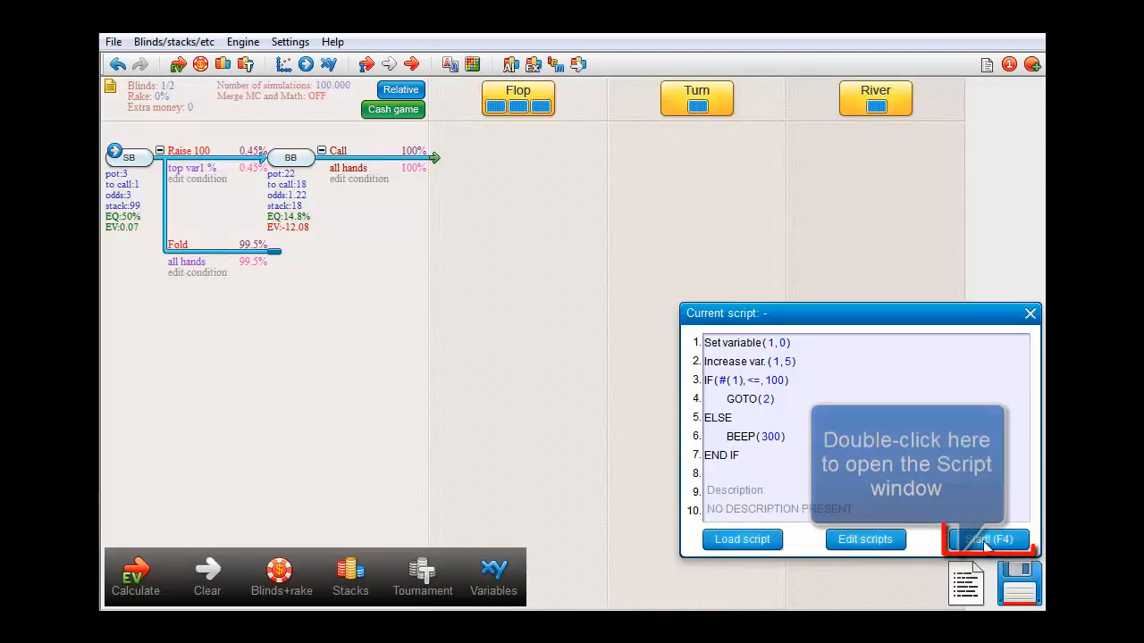
click(987, 538)
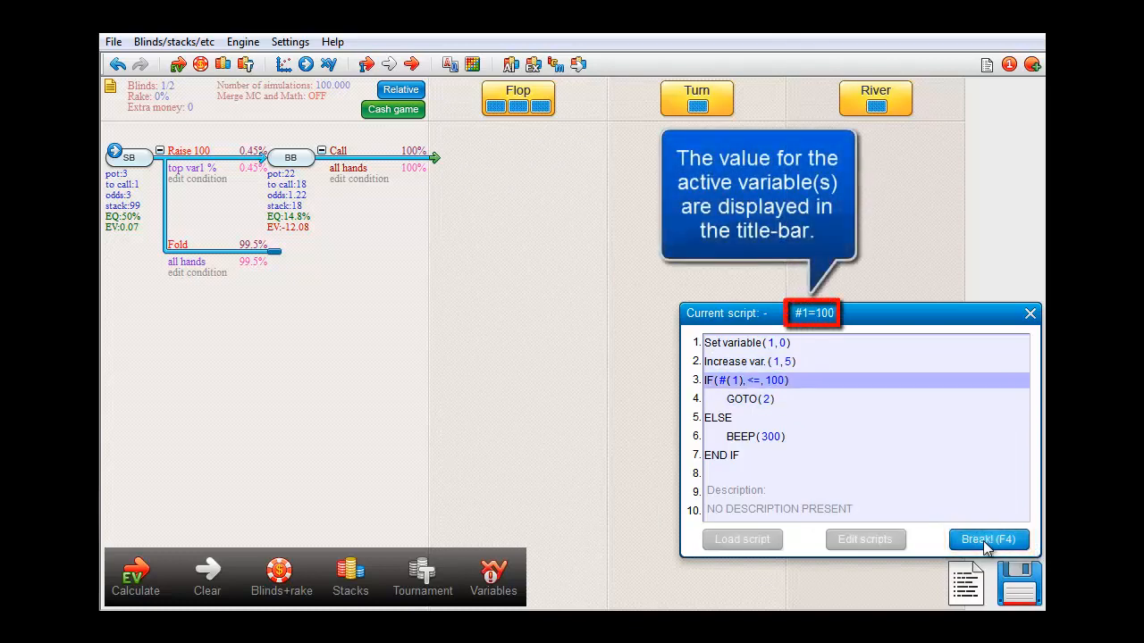
click(987, 539)
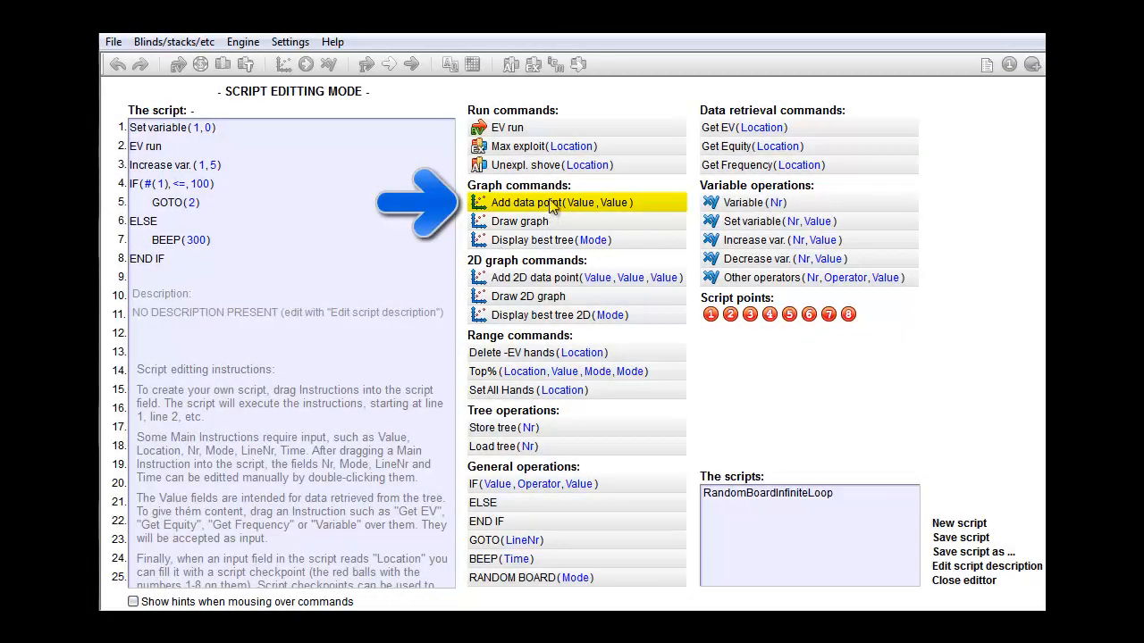
Add a line-3 data point plotting Variable(1) against Get EV at script point 1
drag(561, 202, 242, 182)
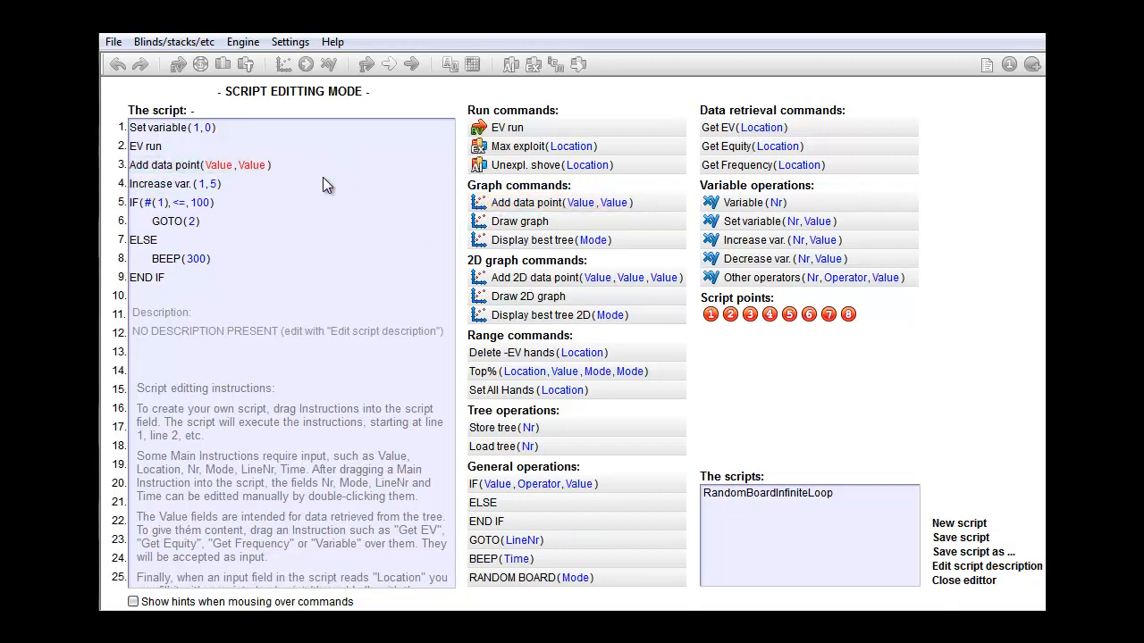
double_click(218, 165)
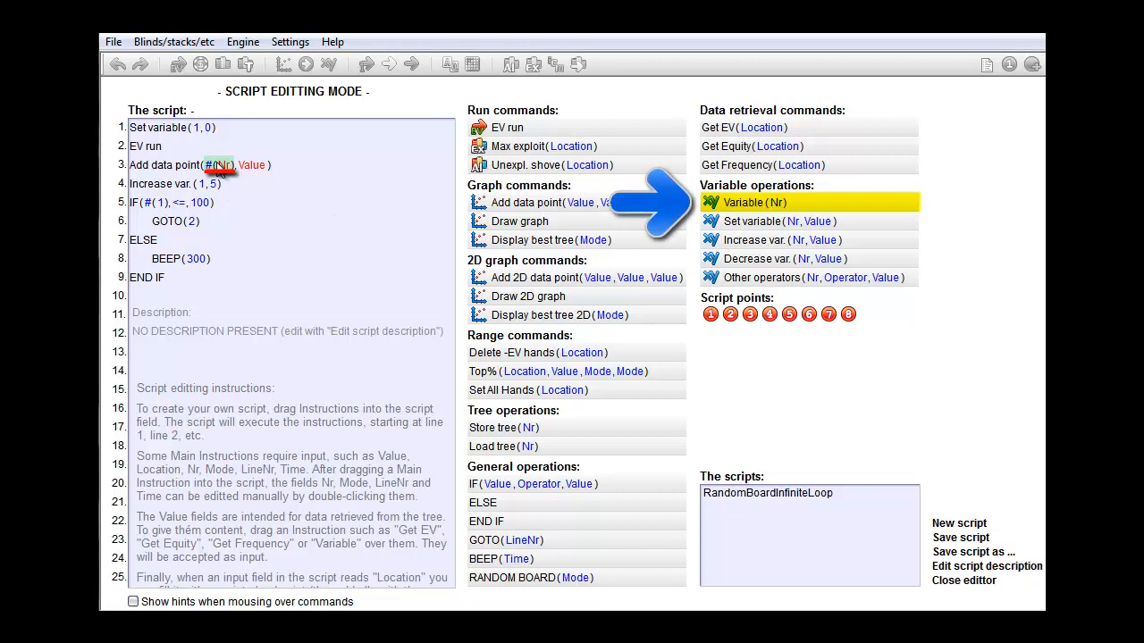
double_click(217, 165)
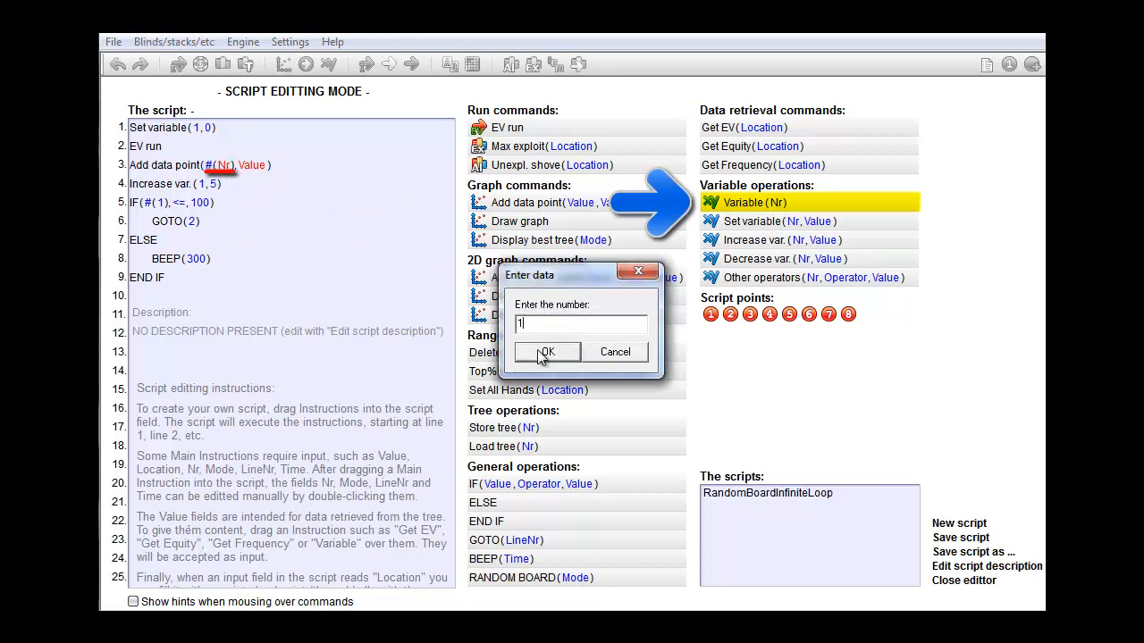
click(545, 351)
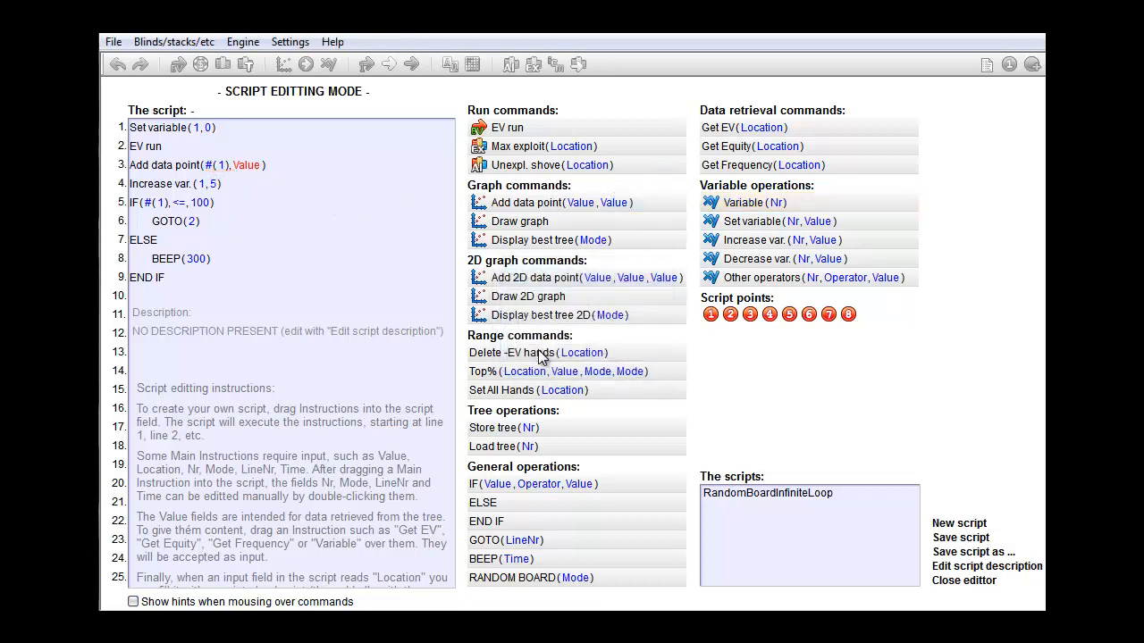
double_click(247, 165)
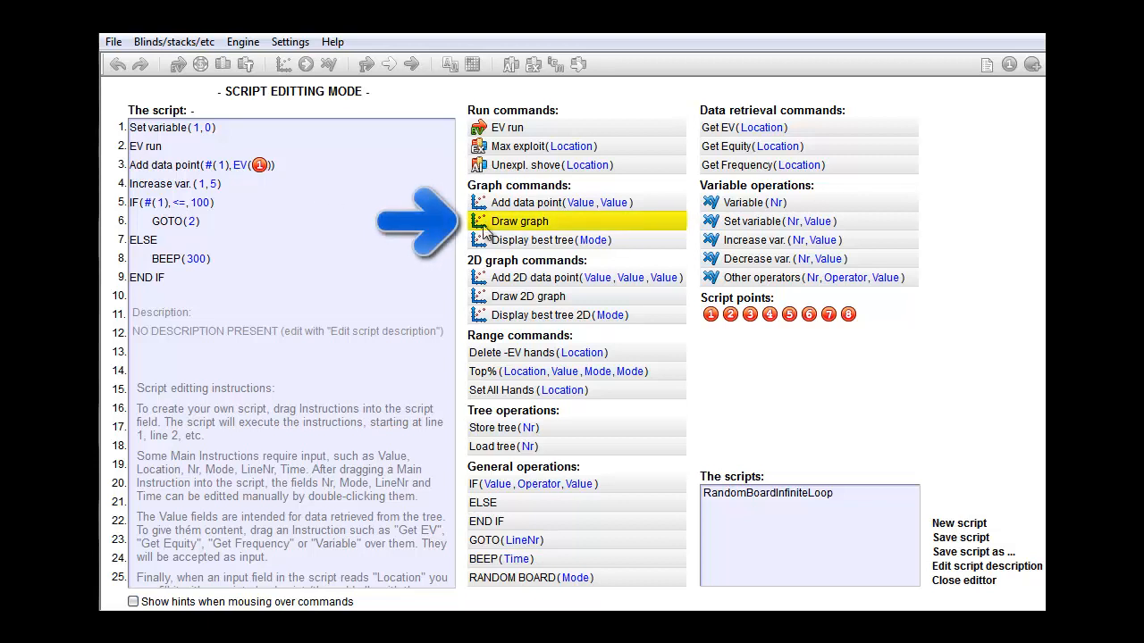
Append Draw graph as script line 10 and close the editor
drag(518, 220, 237, 296)
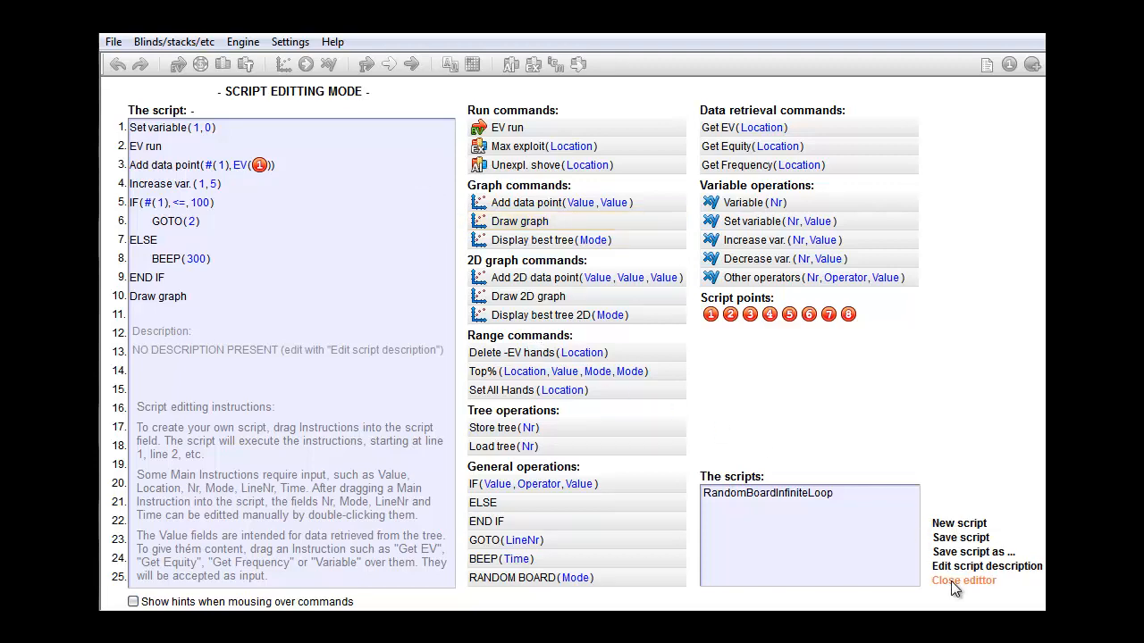
click(964, 581)
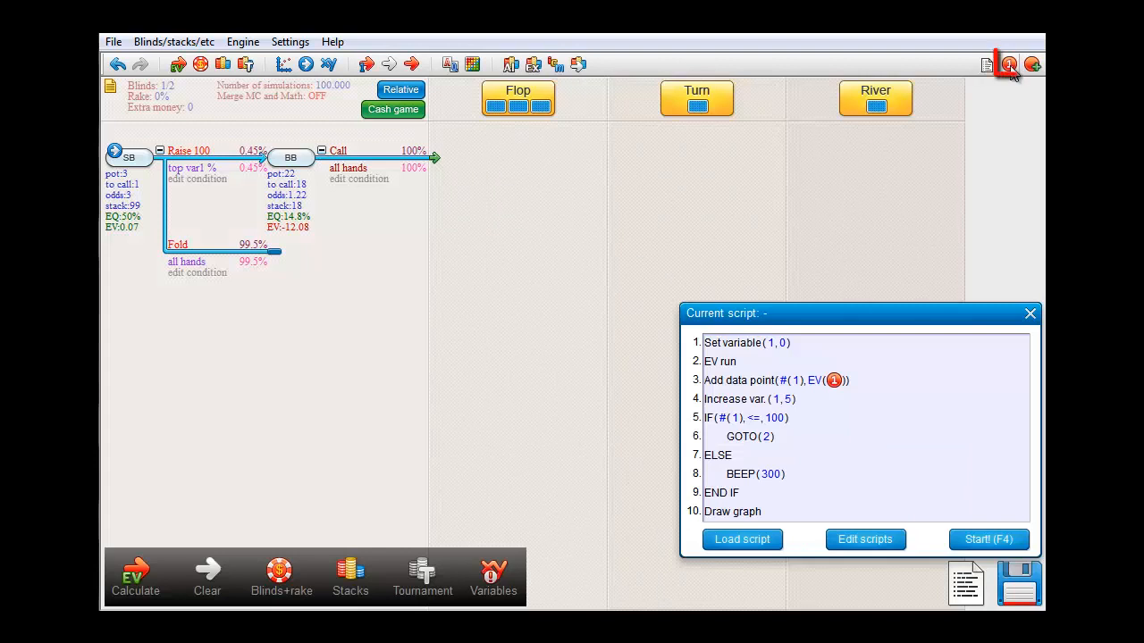
Place script point 1 on the SB decision node and remove the extra script point
click(1007, 63)
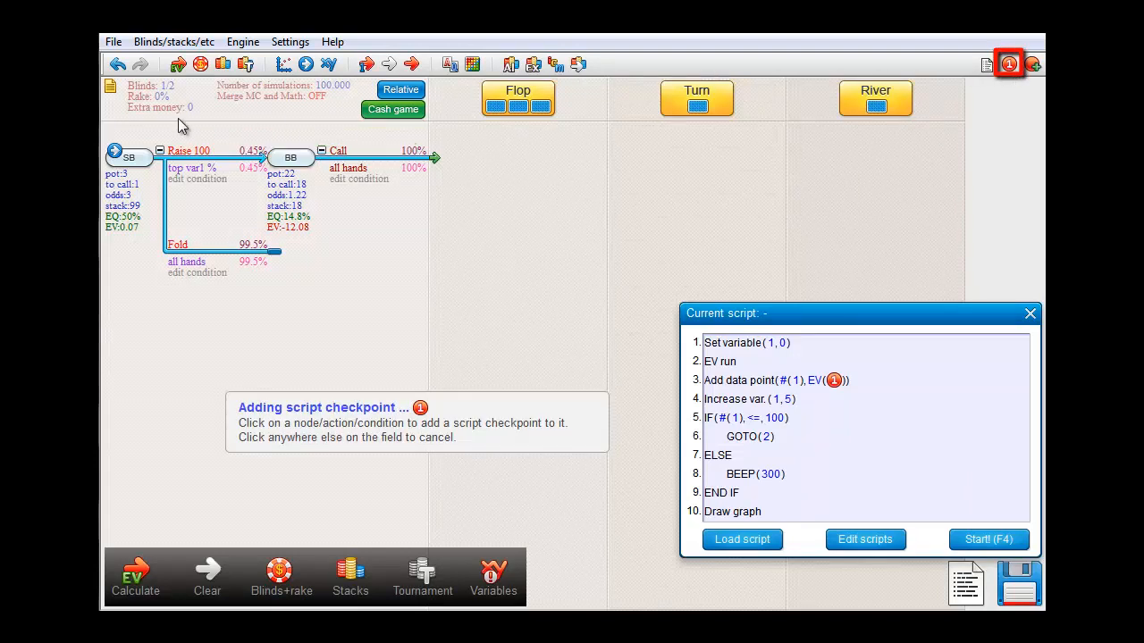
click(128, 156)
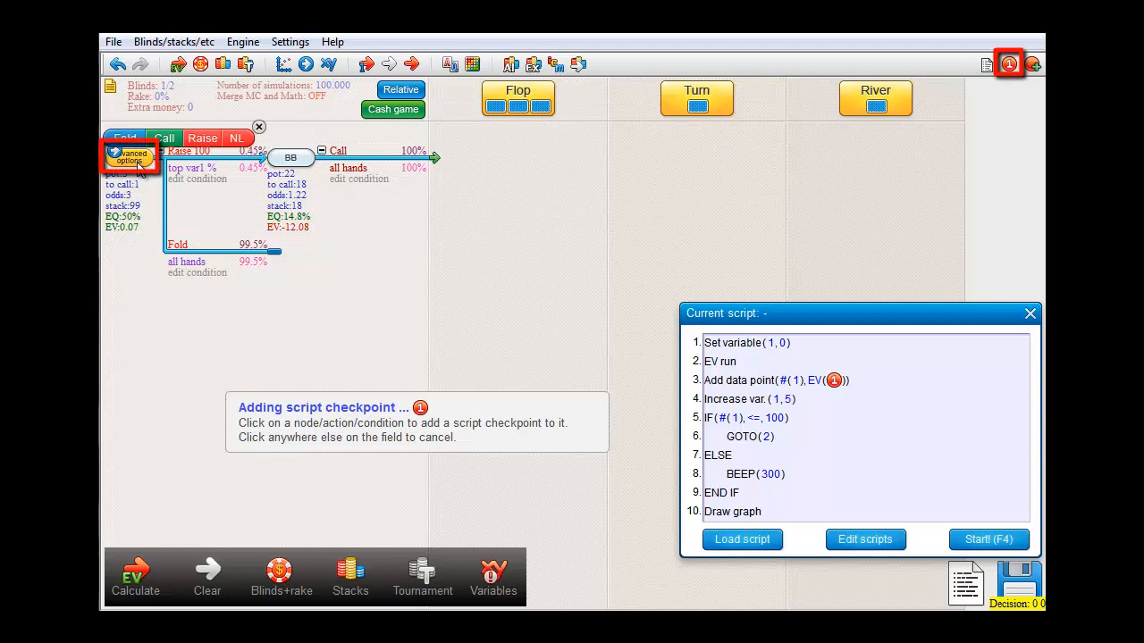
click(462, 315)
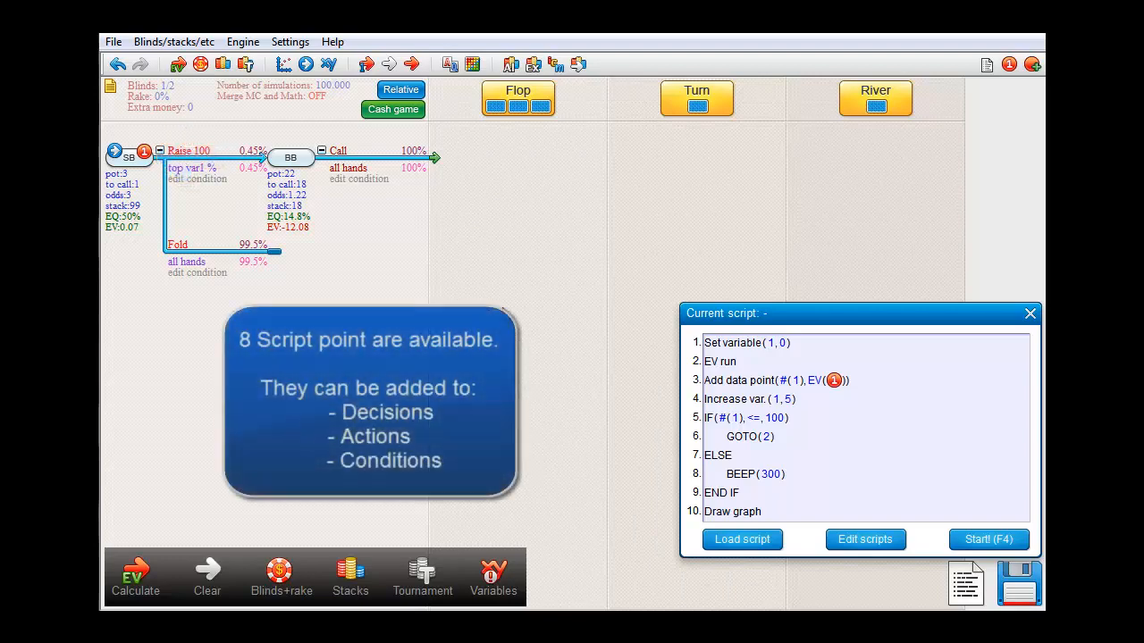
mouse_move(795, 273)
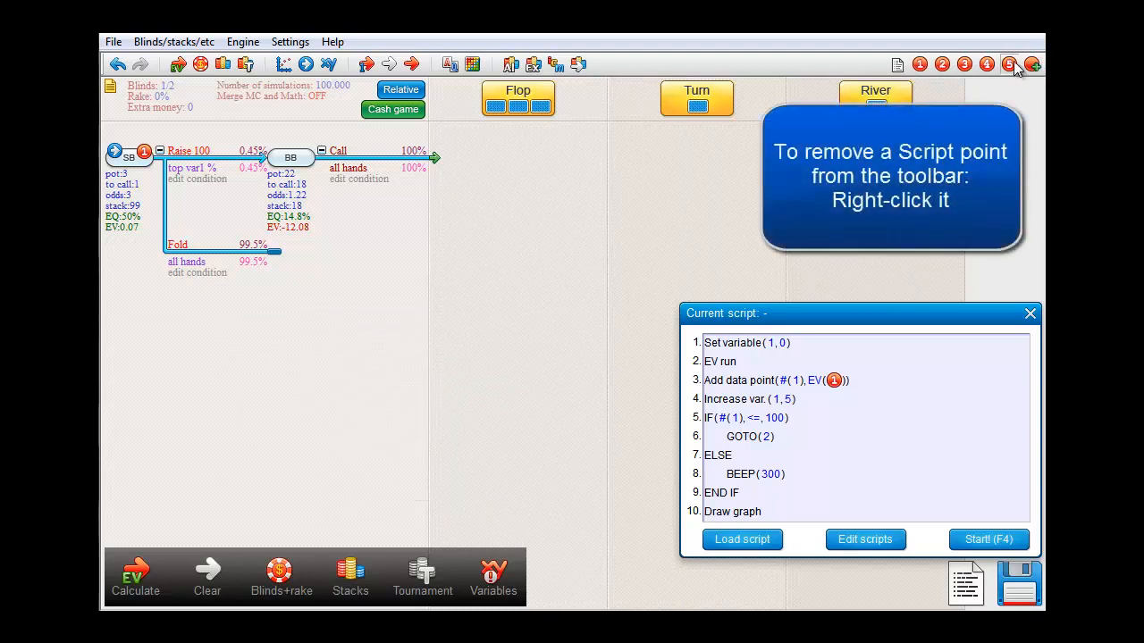
right_click(964, 64)
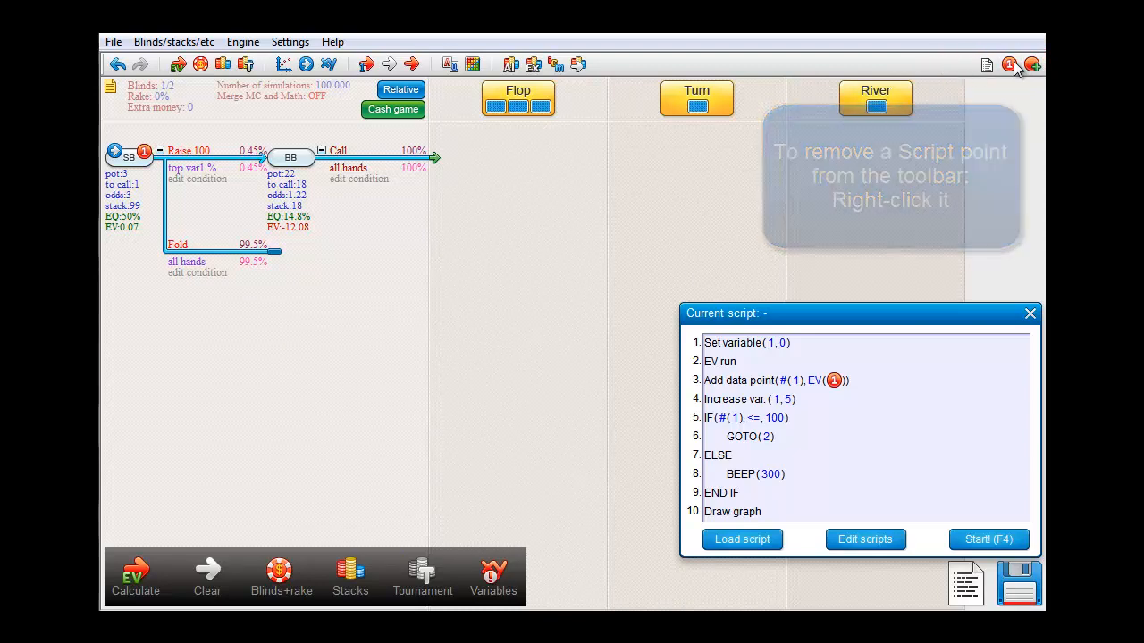
Run the looping script until variable 1 reaches 100, leaving SB raising 100% for EV 2
click(988, 539)
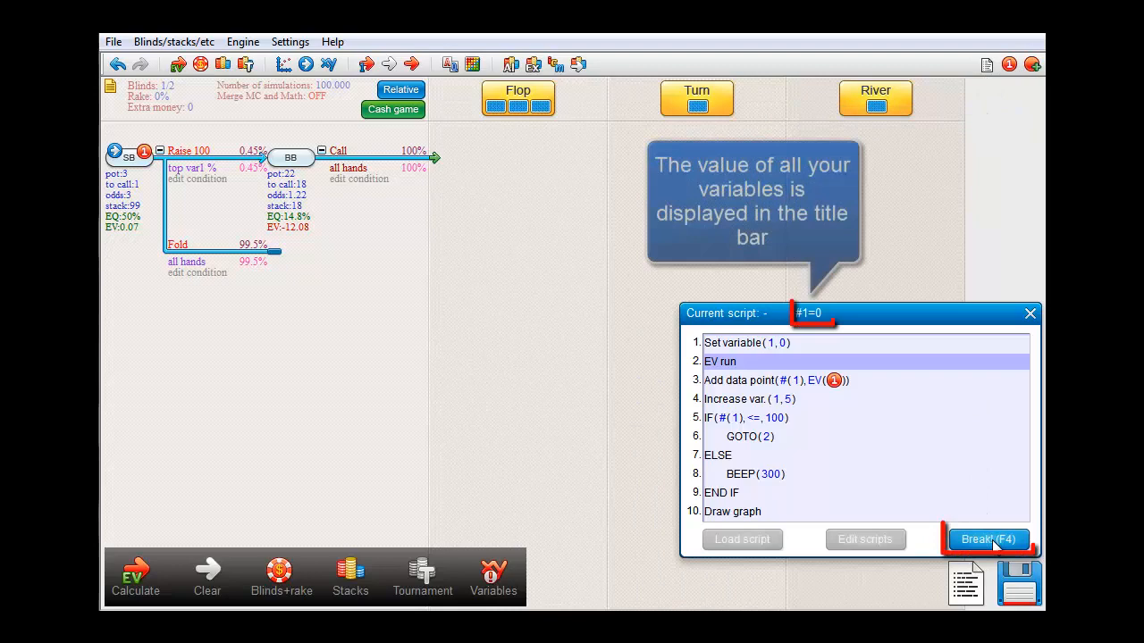
click(988, 538)
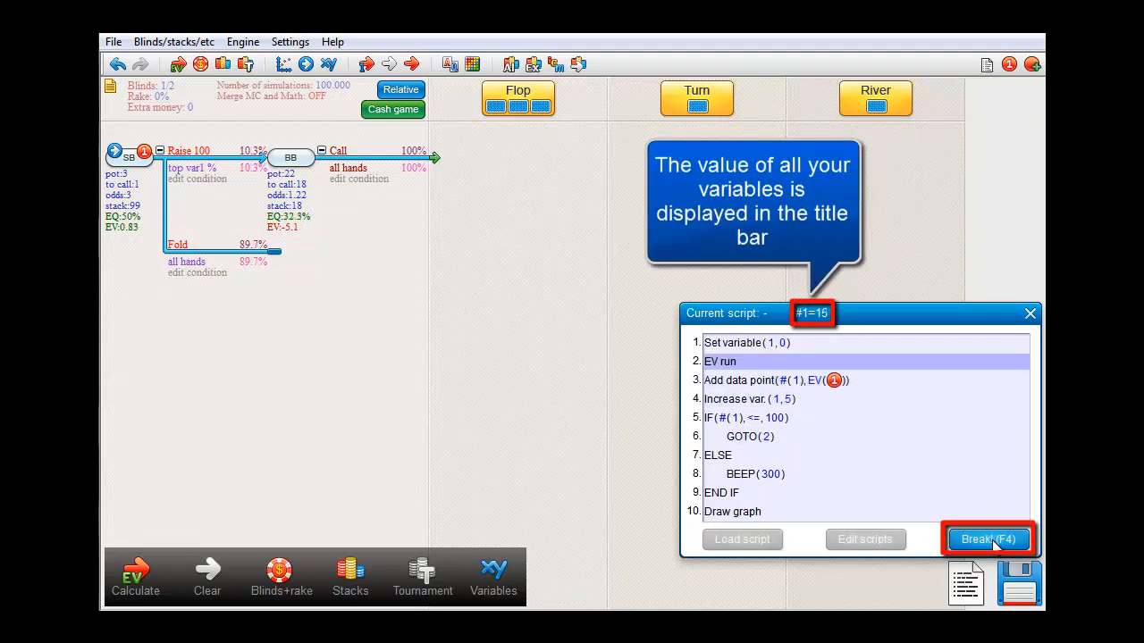
click(988, 539)
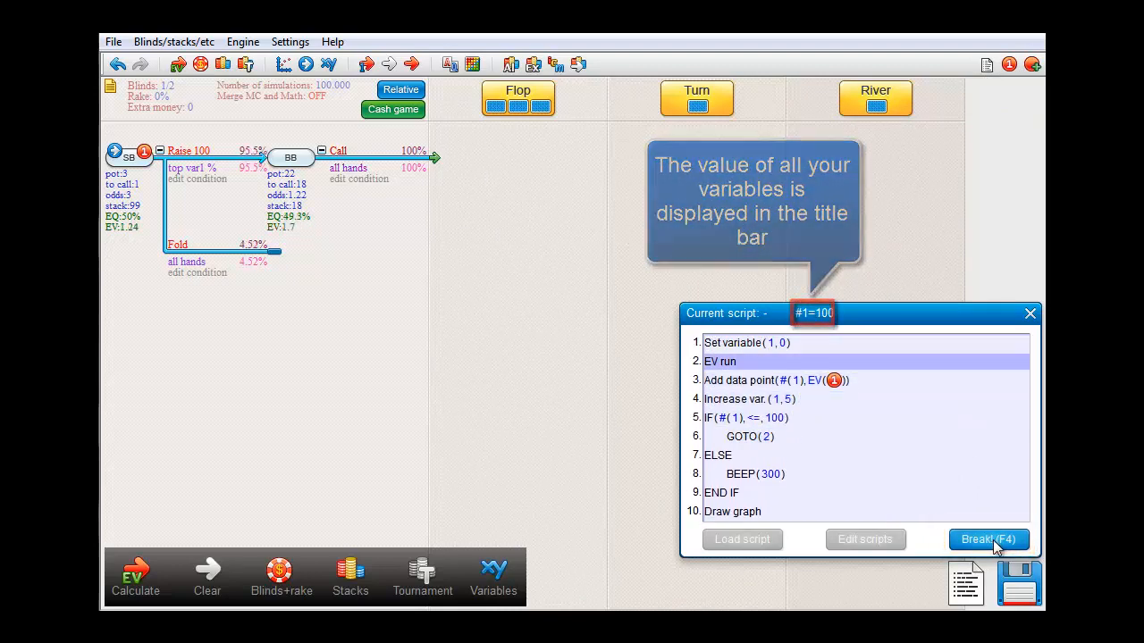
click(987, 538)
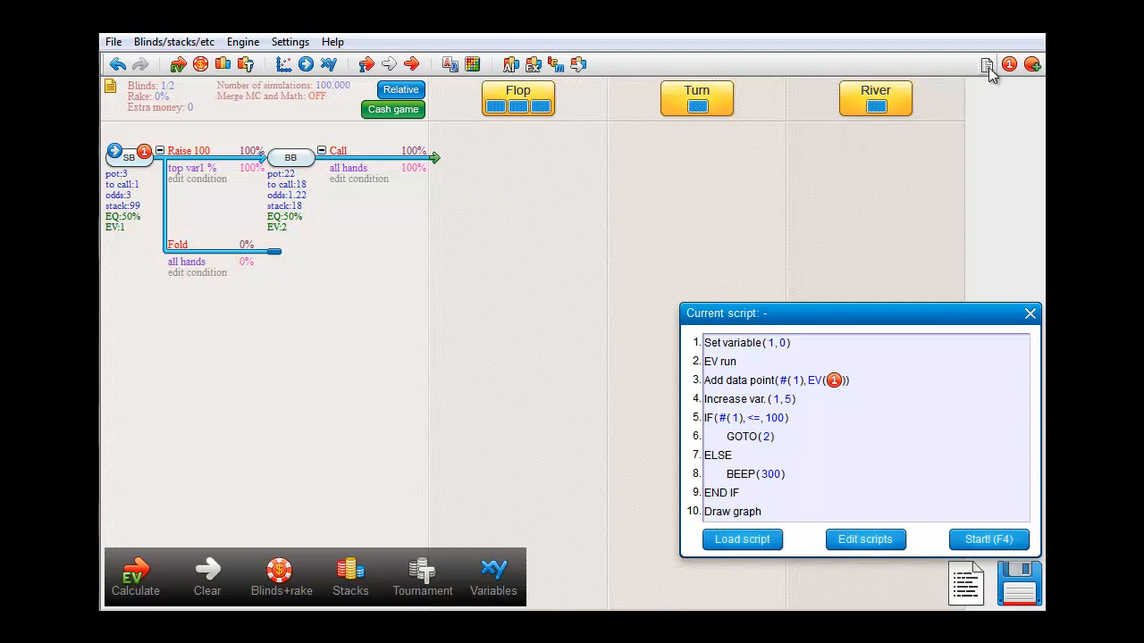
Add a line-11 Display best tree step with mode 0, with Show hints turned on
click(864, 538)
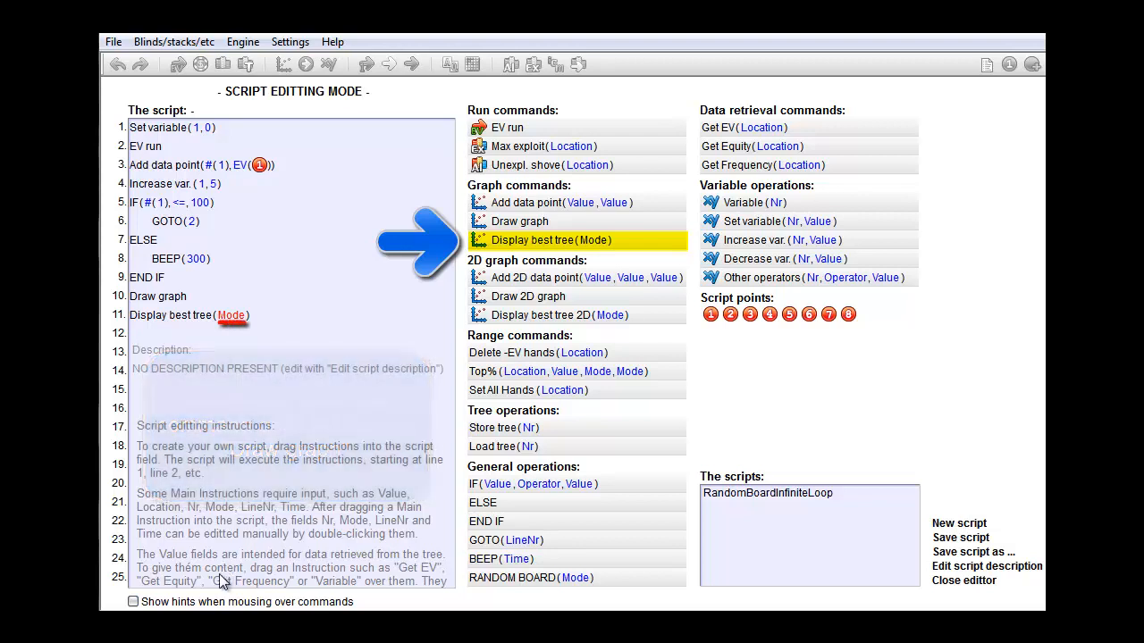
click(133, 601)
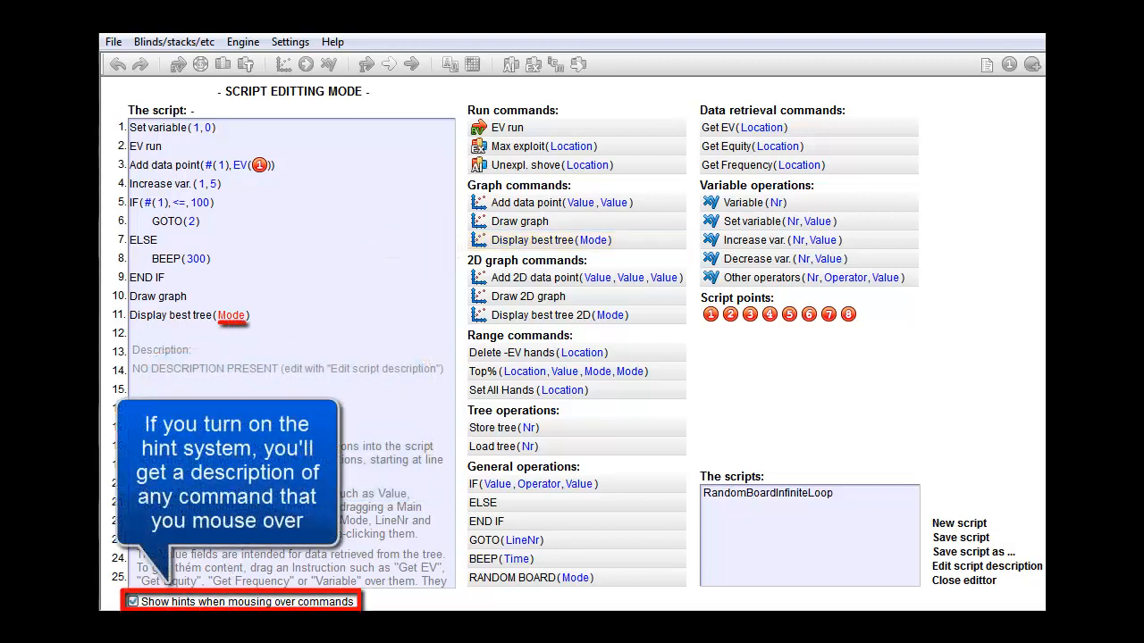
mouse_move(519, 240)
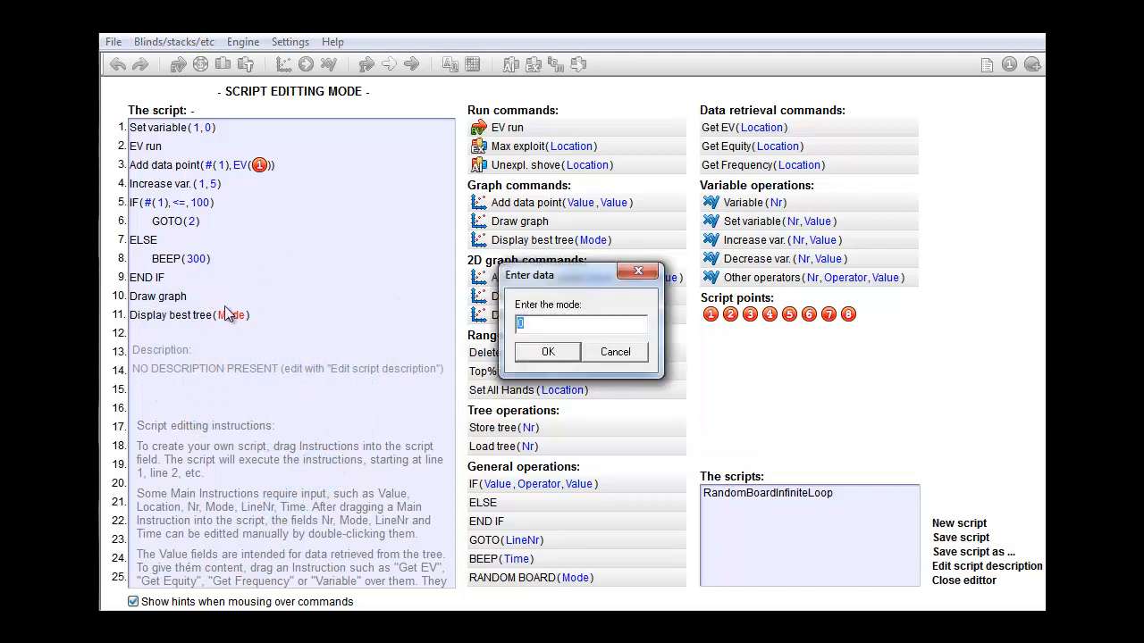
click(547, 351)
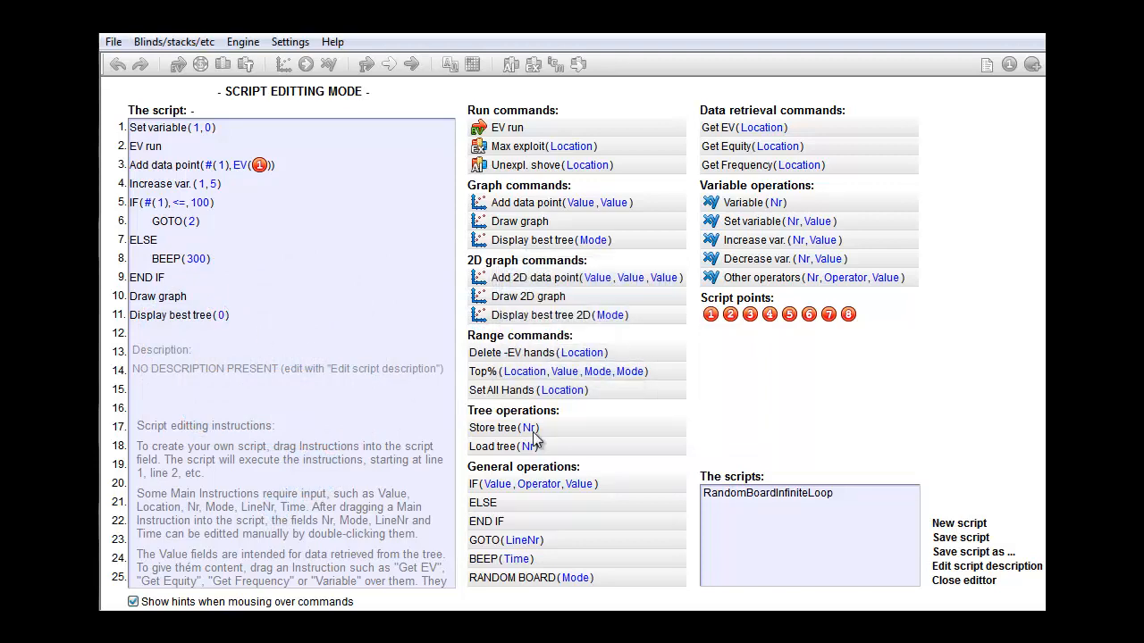
click(963, 580)
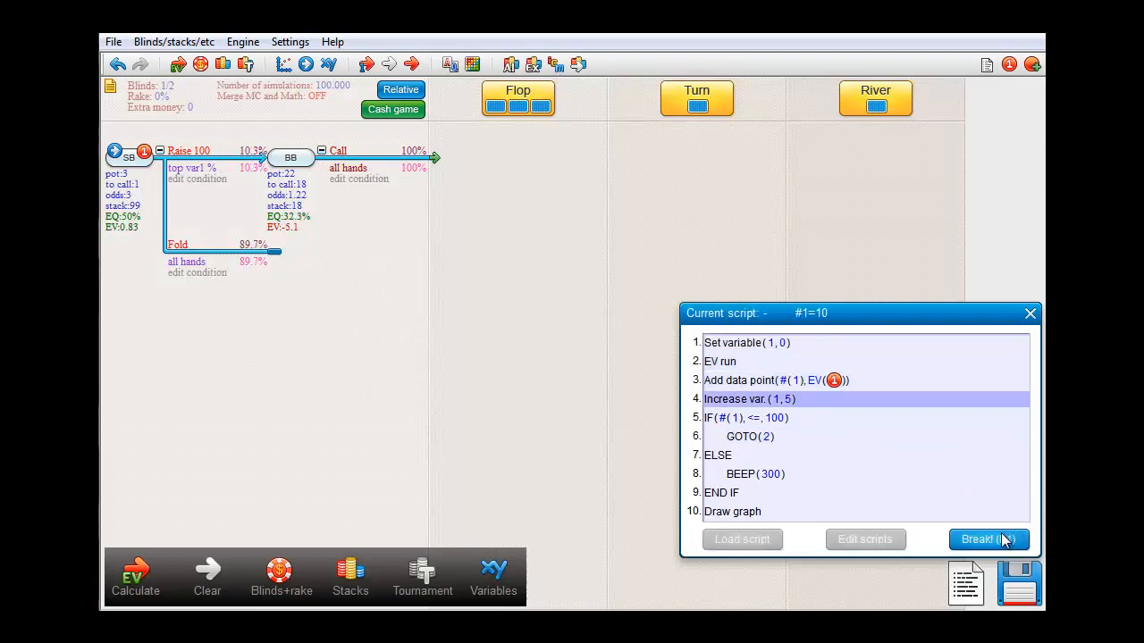
Run the script, view the EV graph, then close it to load the best tree (70.1% raise, EV 1.85)
click(988, 539)
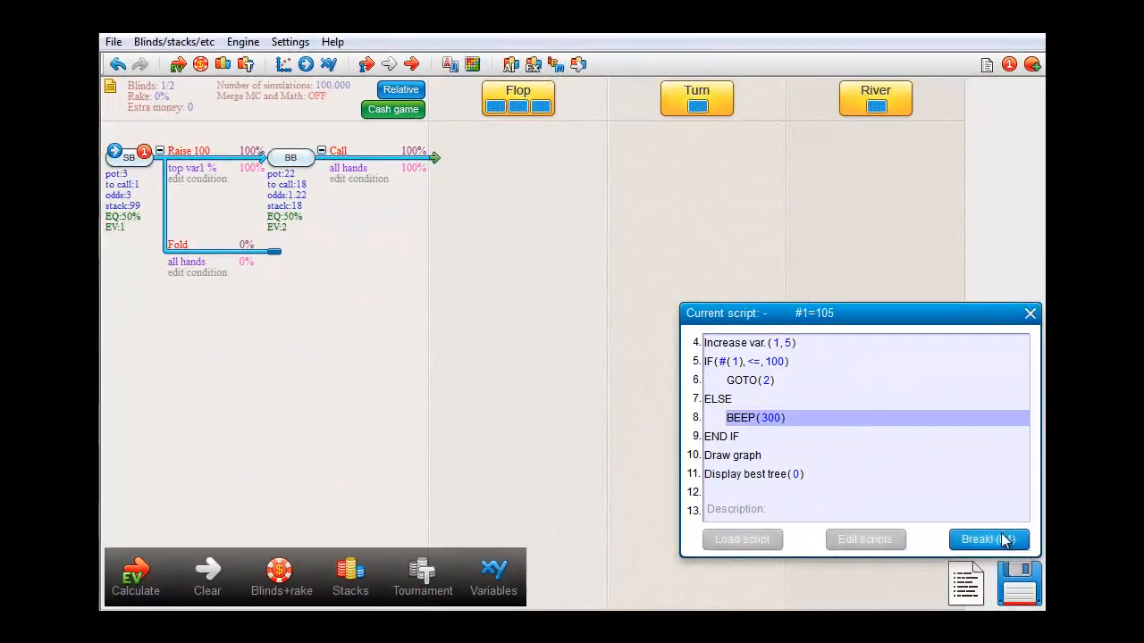
click(988, 538)
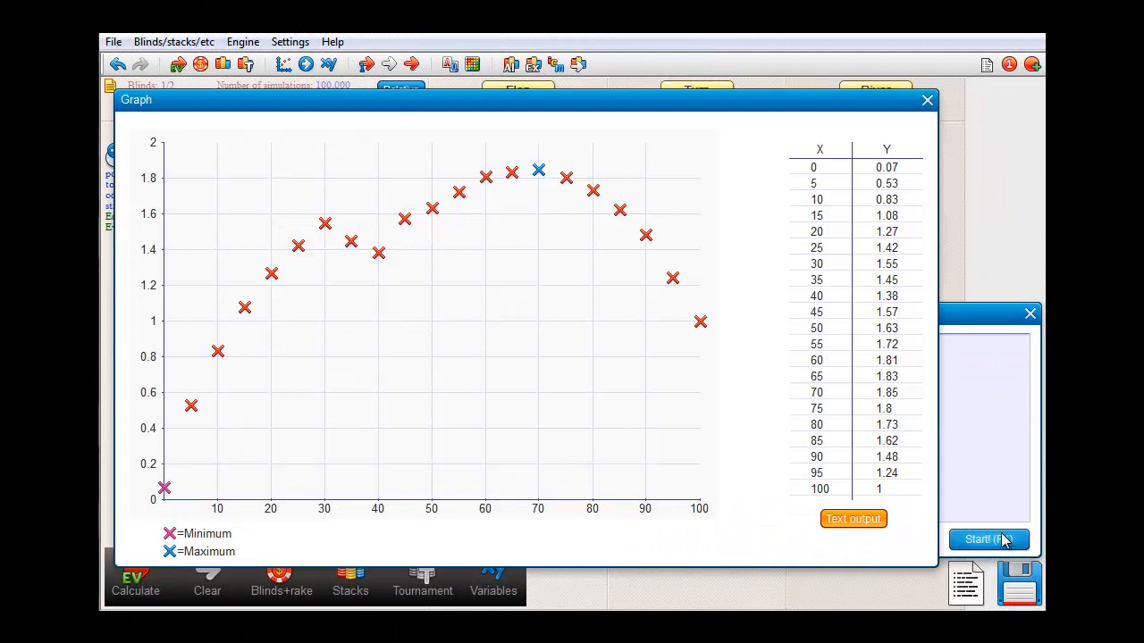
mouse_move(766, 235)
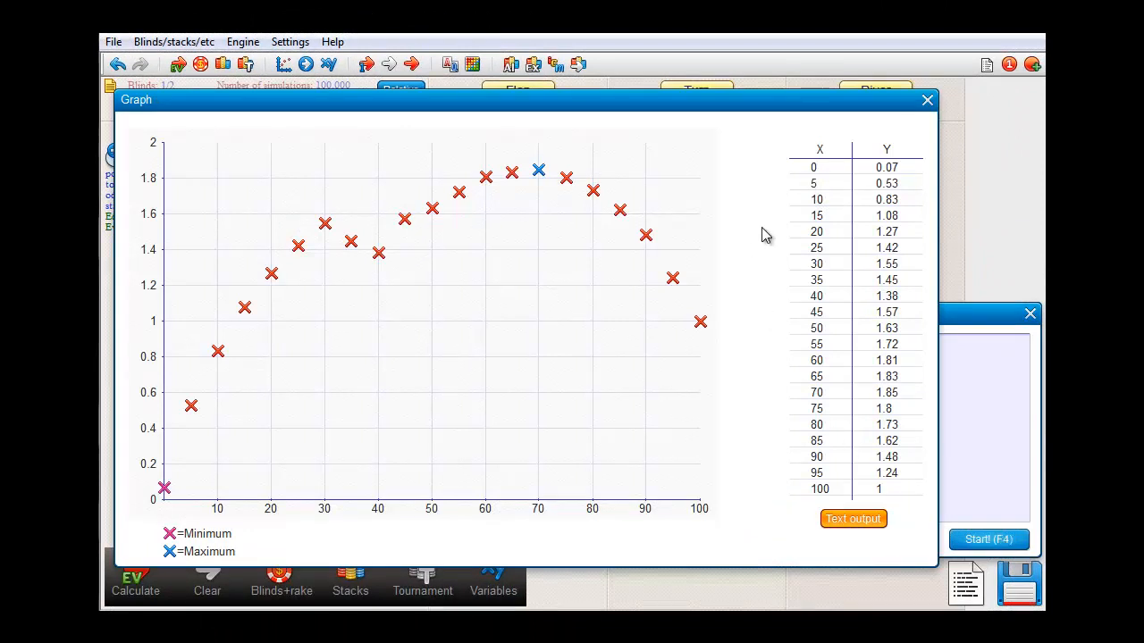
click(926, 99)
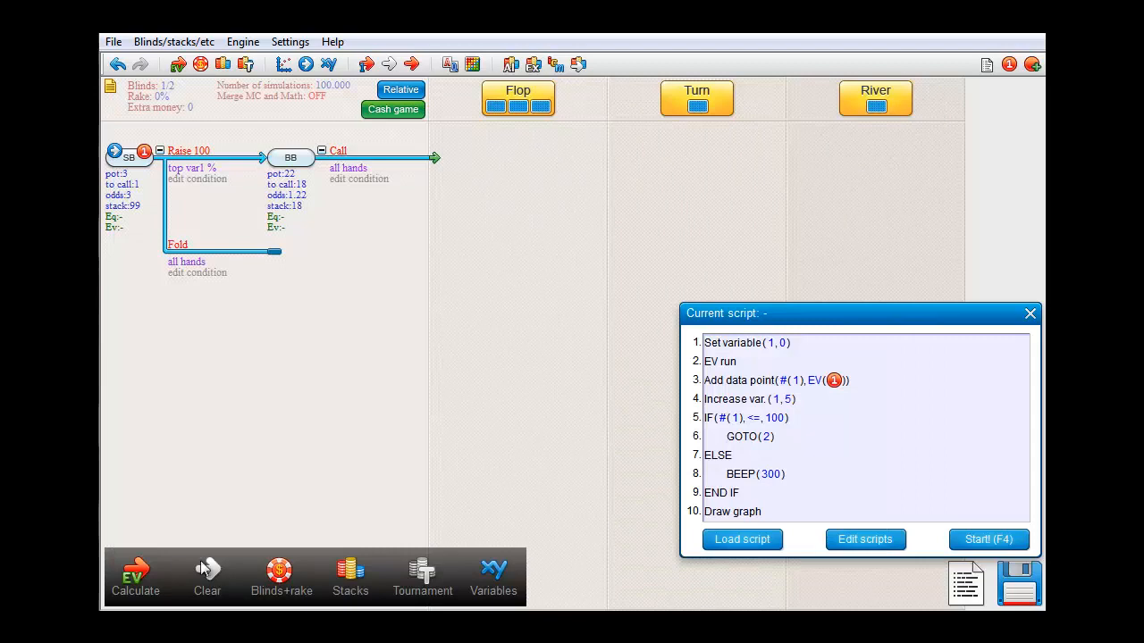
click(135, 576)
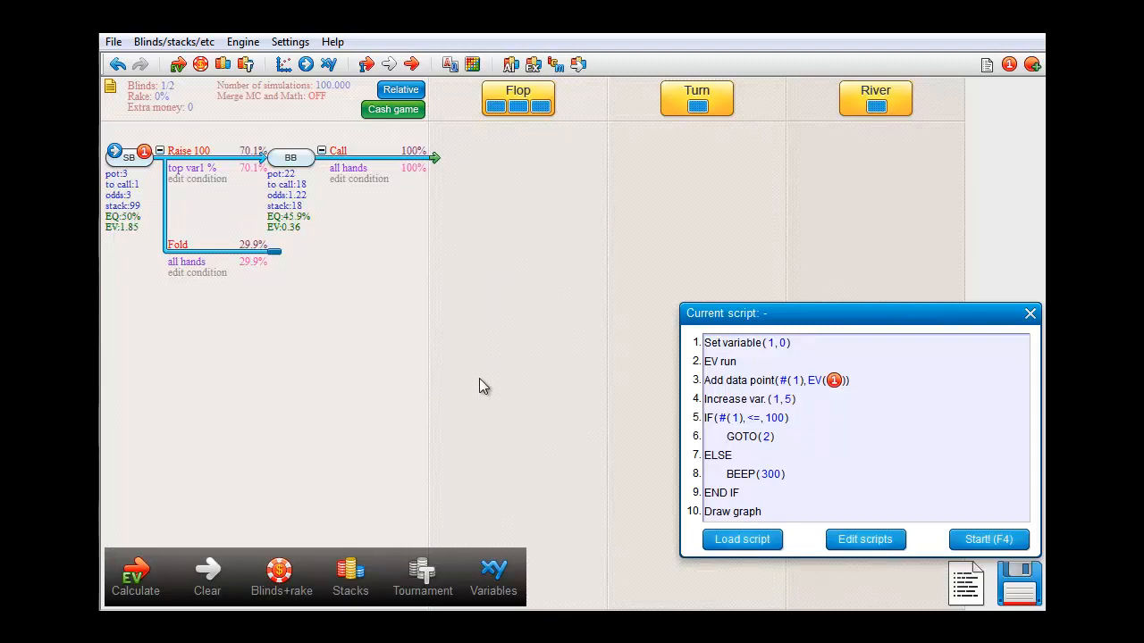